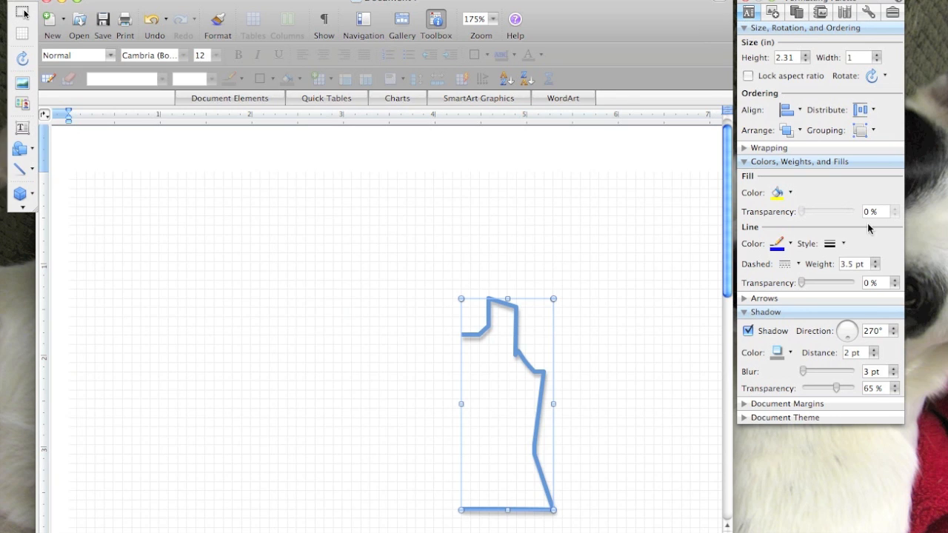
Make the garment outline black at 2.25 pt weight with its shadow removed
click(779, 244)
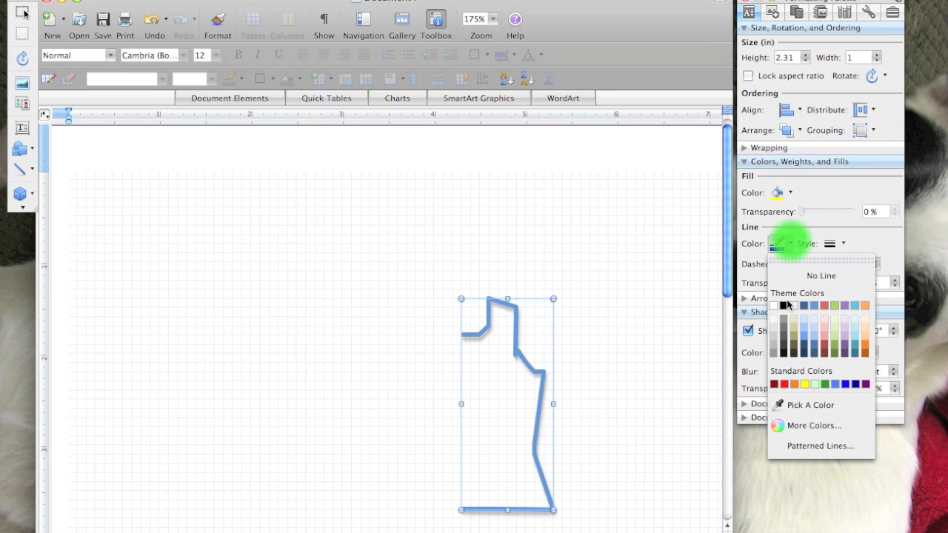
click(783, 305)
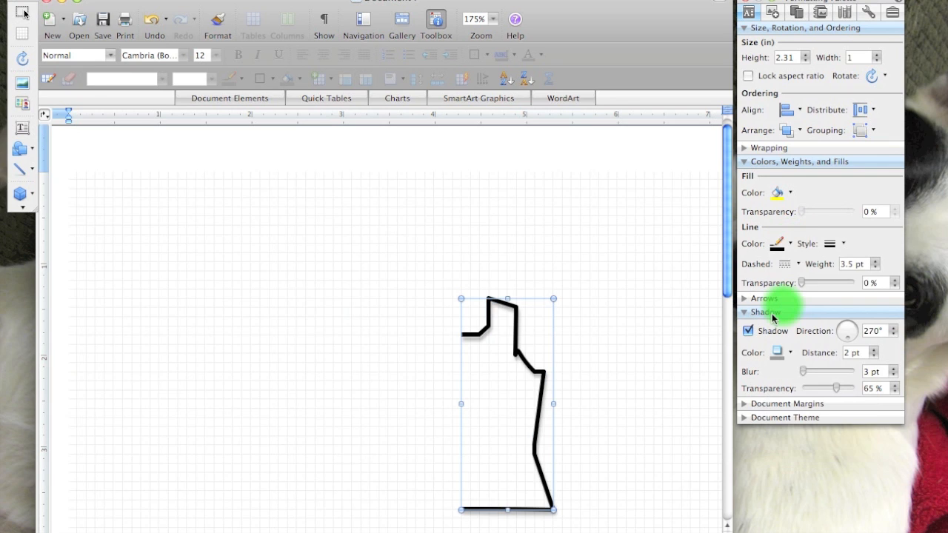
click(745, 312)
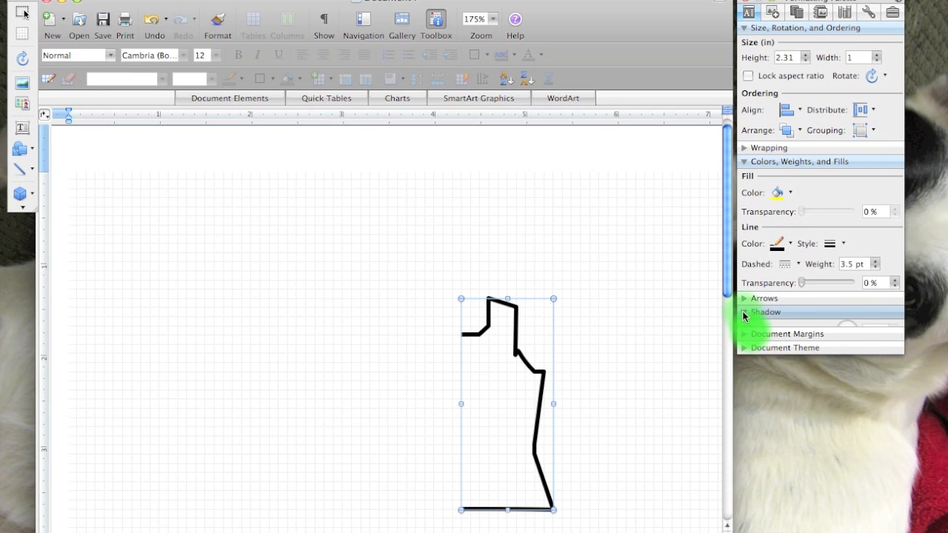
click(765, 312)
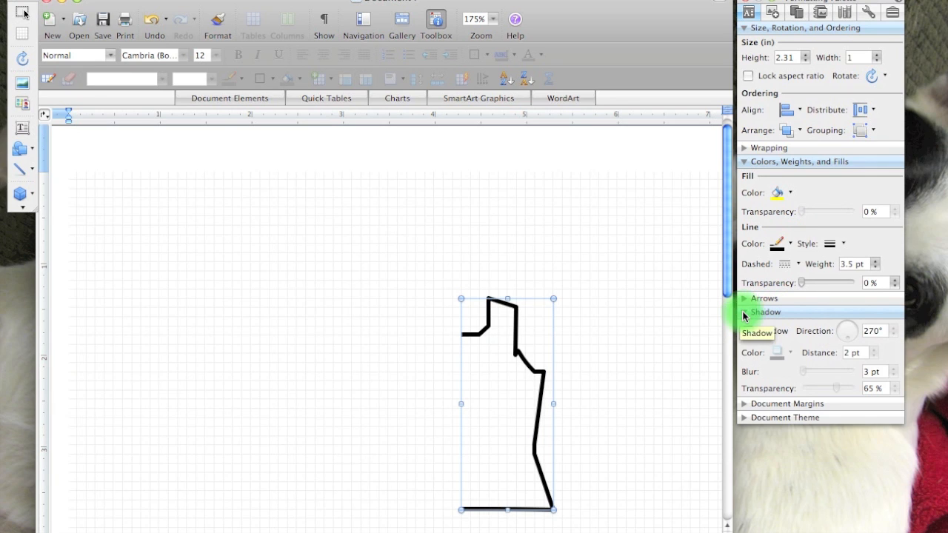
click(833, 244)
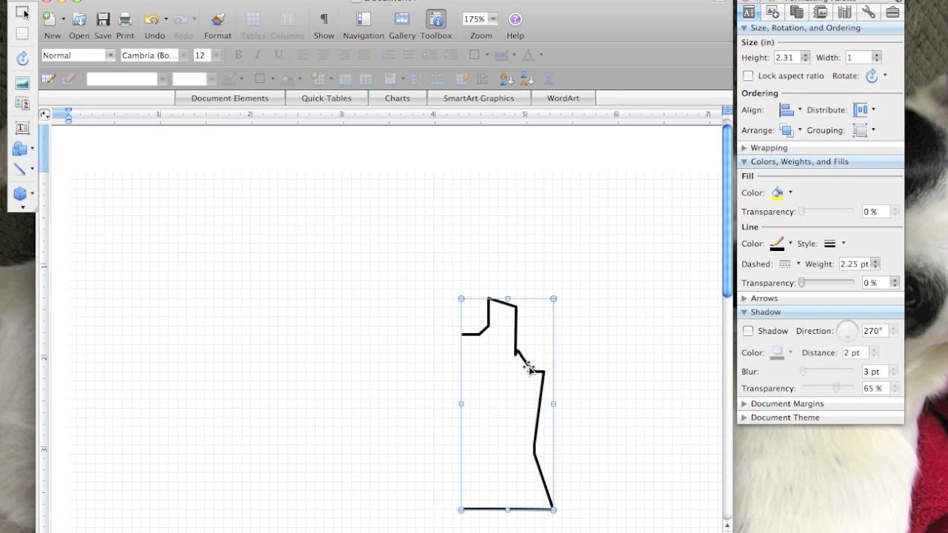
With Edit Points, drag the outline's underarm corner point into a smooth curve
right_click(530, 370)
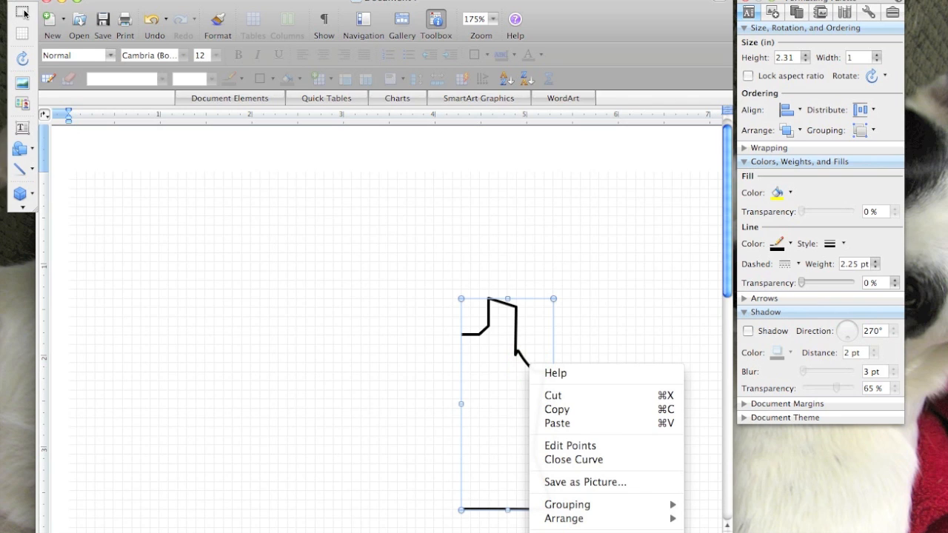
click(573, 459)
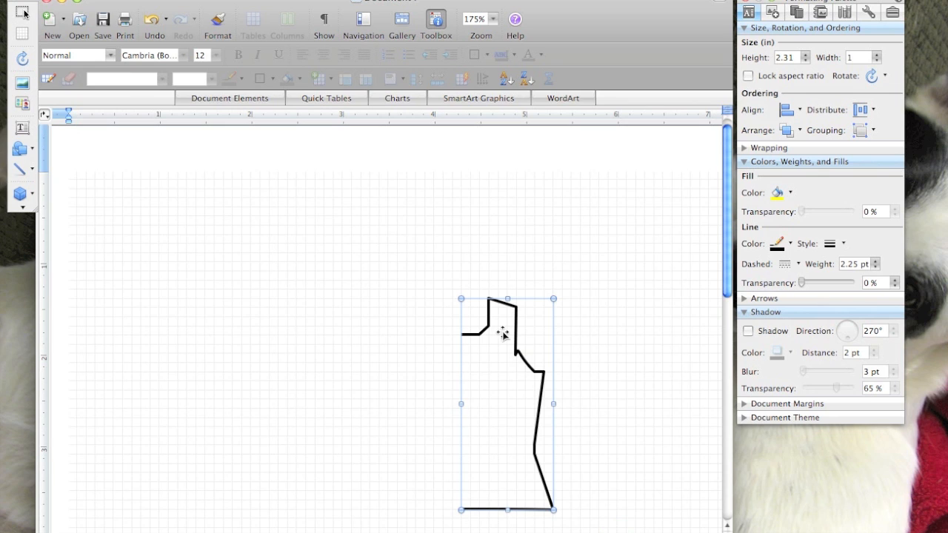
right_click(503, 333)
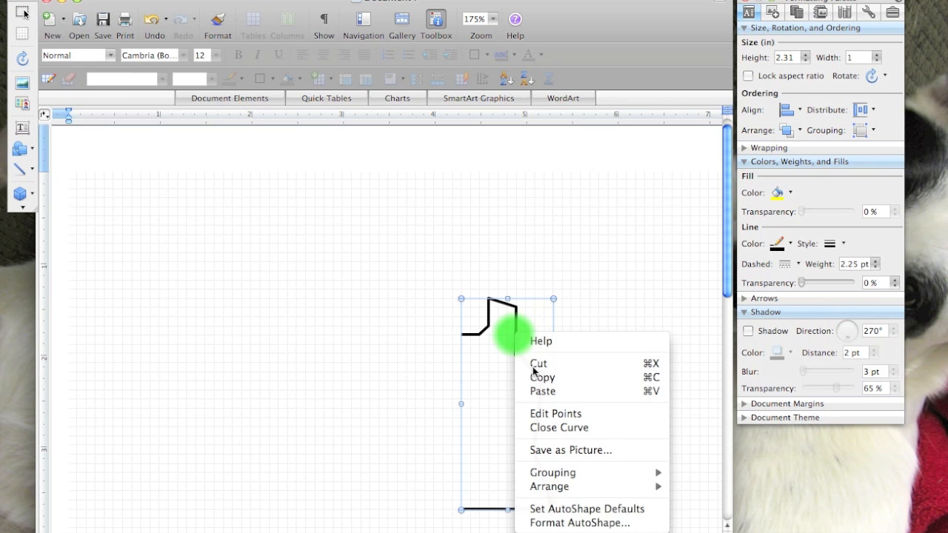
click(555, 413)
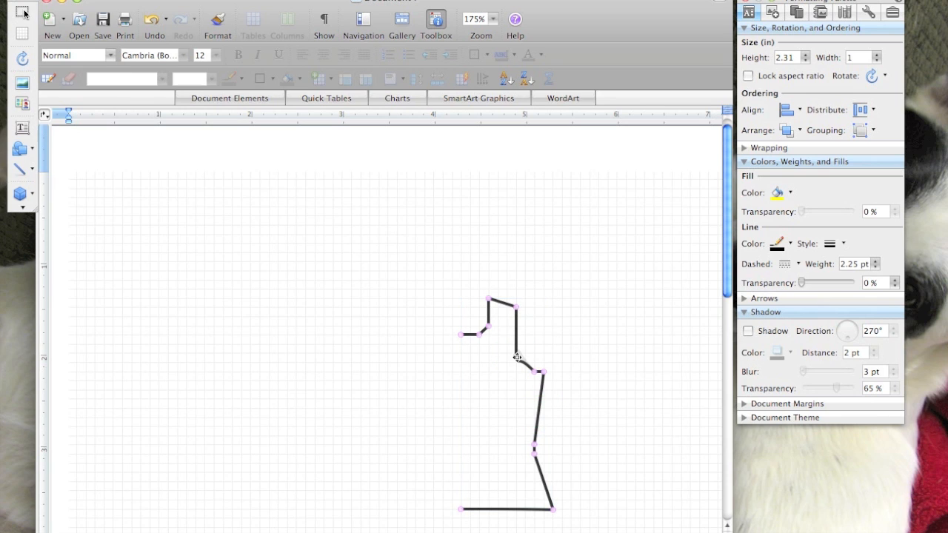
click(519, 360)
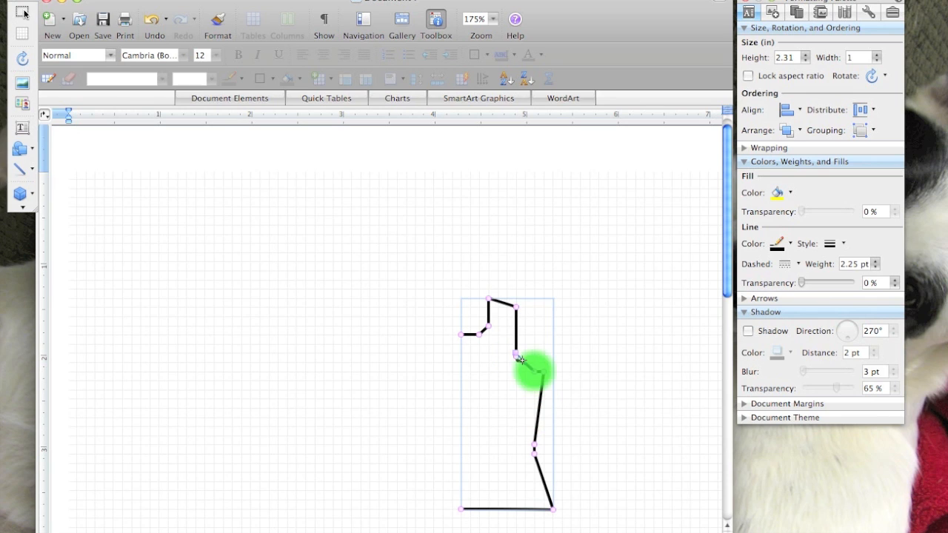
drag(520, 358, 520, 367)
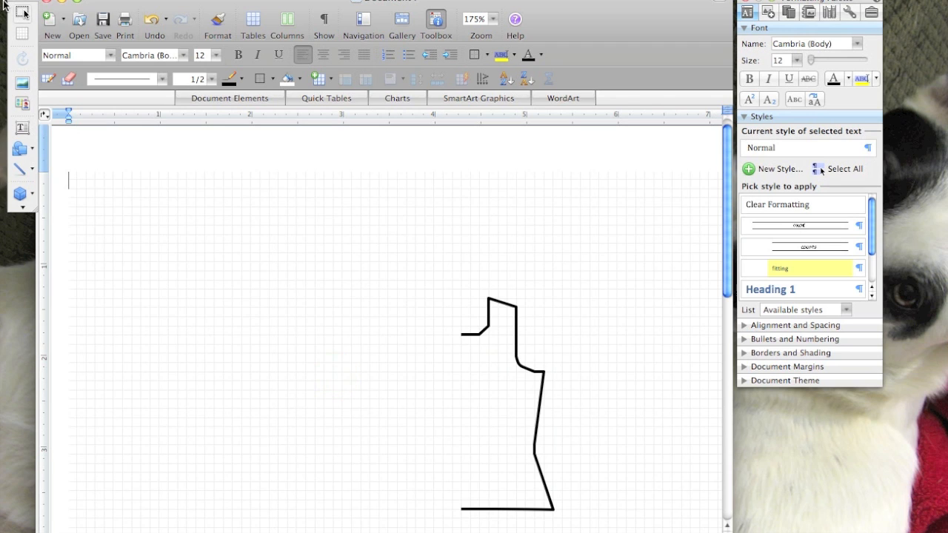
mouse_move(532, 372)
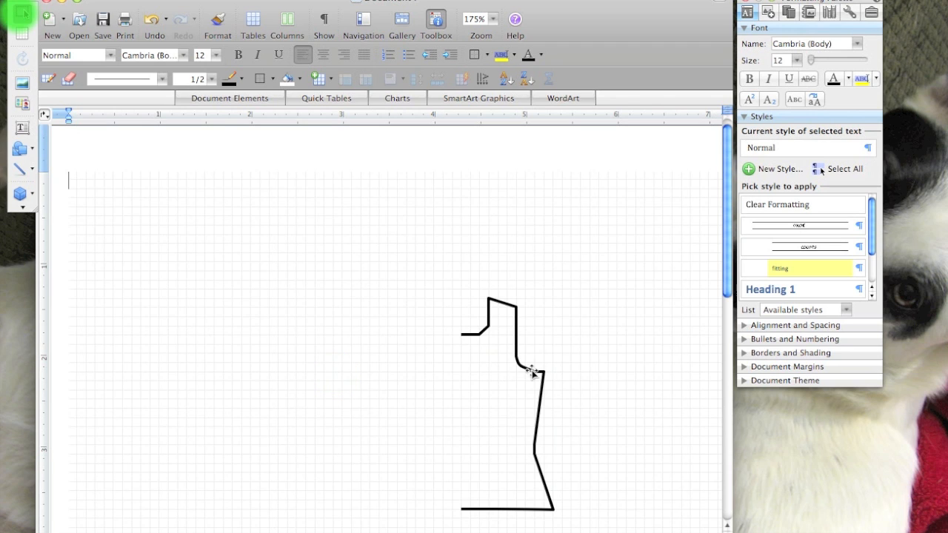
Flip the copied half outline horizontally so it mirrors the original
click(532, 372)
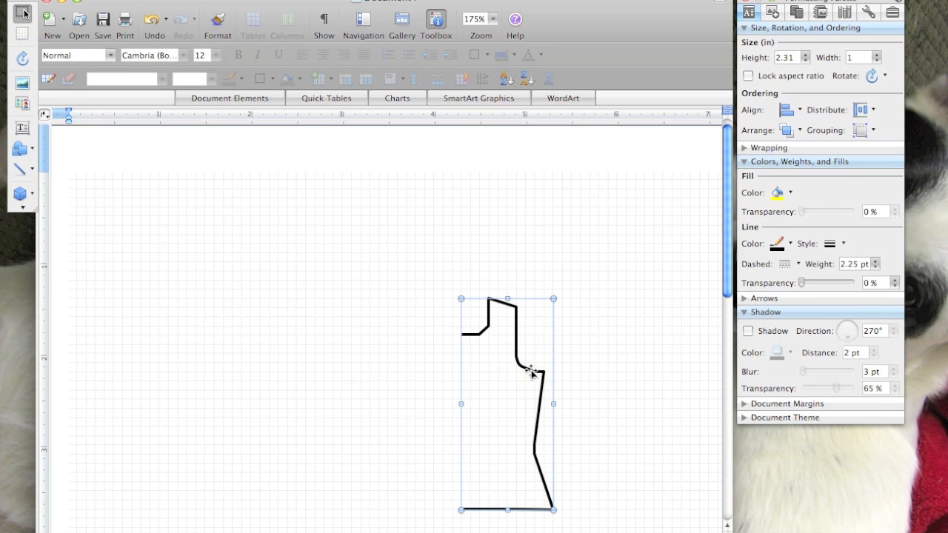
mouse_move(531, 371)
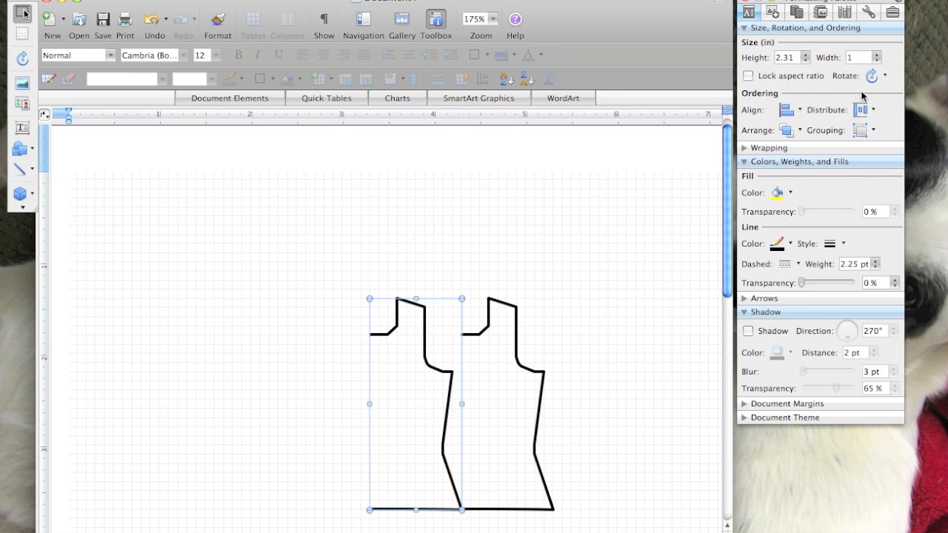
click(874, 75)
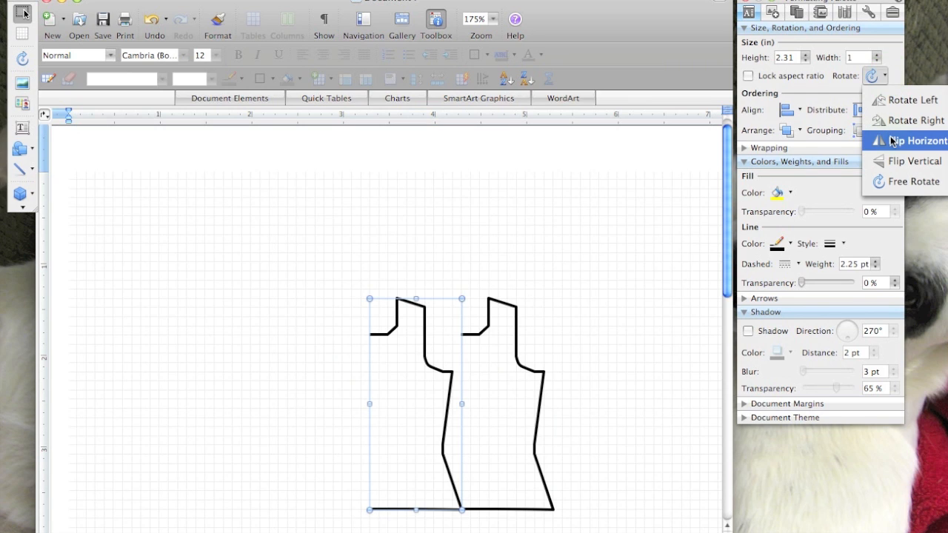
click(914, 140)
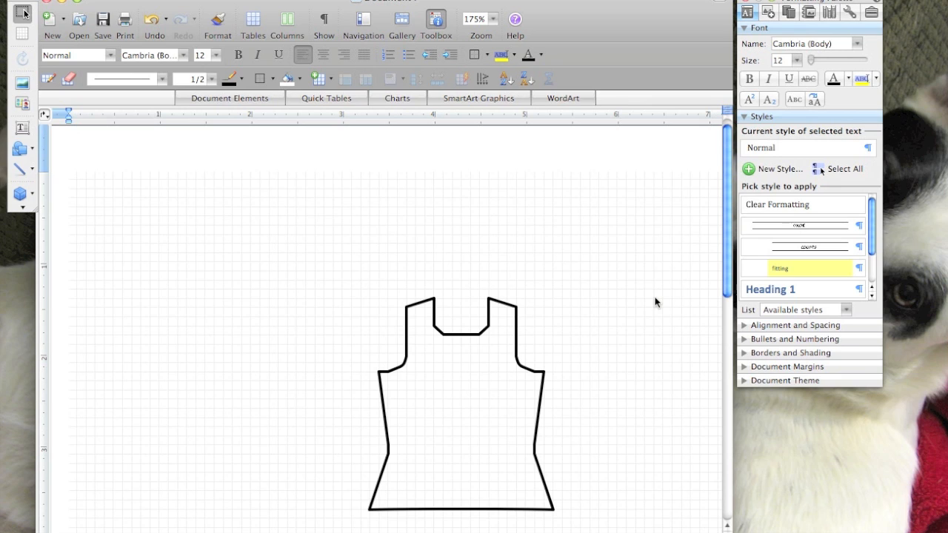
mouse_move(441, 288)
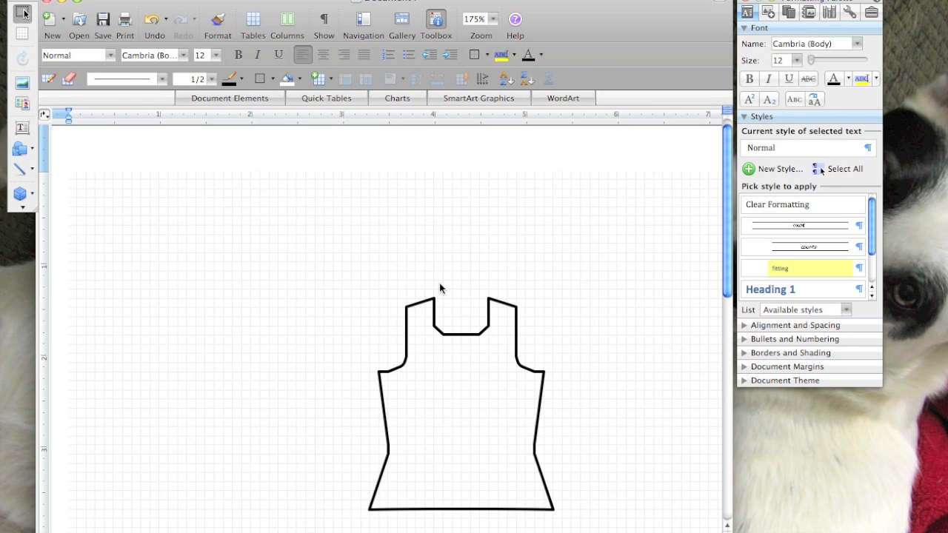
mouse_move(331, 250)
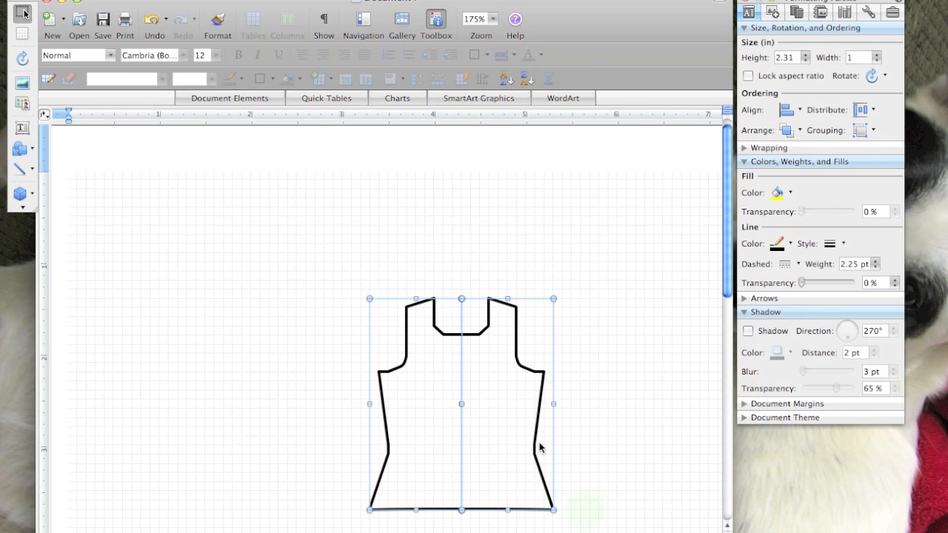
Group both mirrored halves into one 2.31 by 2 inch tank-top object
right_click(539, 446)
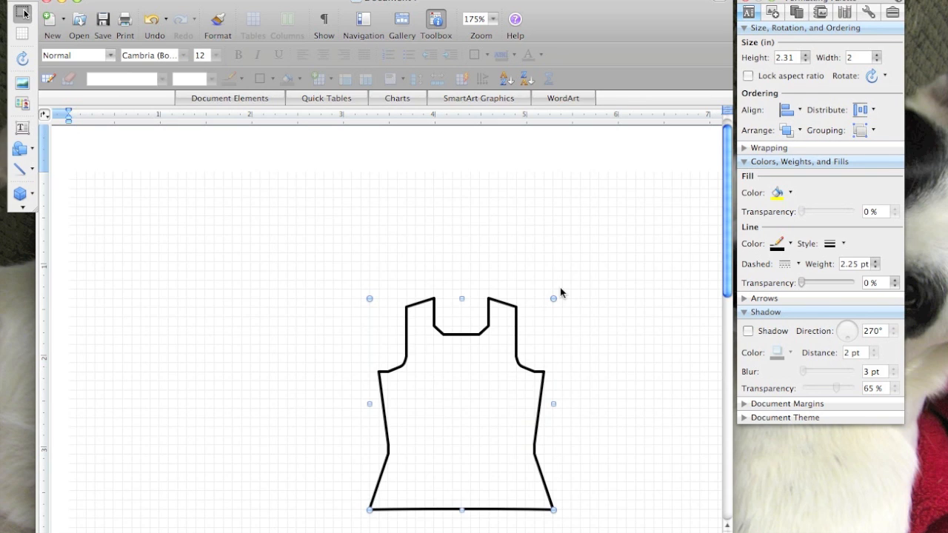
click(477, 19)
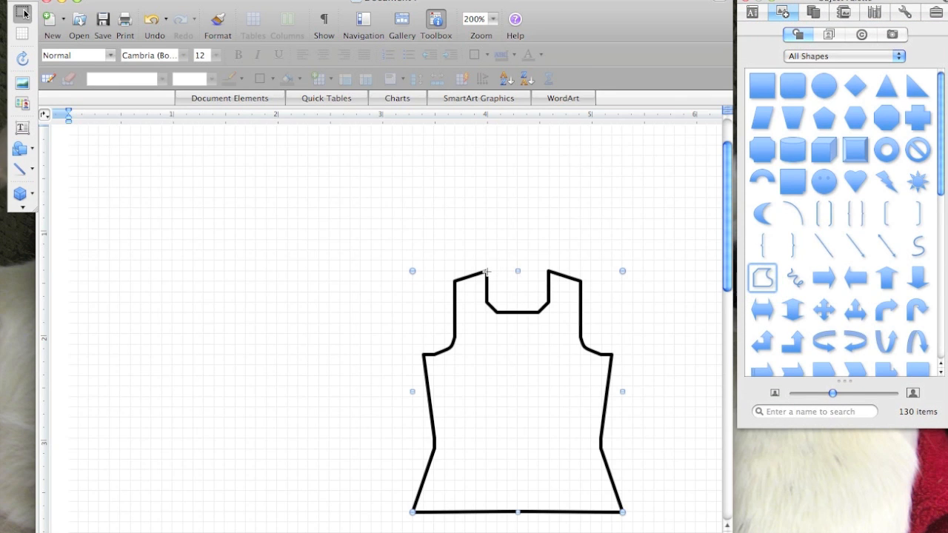
Draw a straight line across the neck opening and make its style the shape default
click(487, 278)
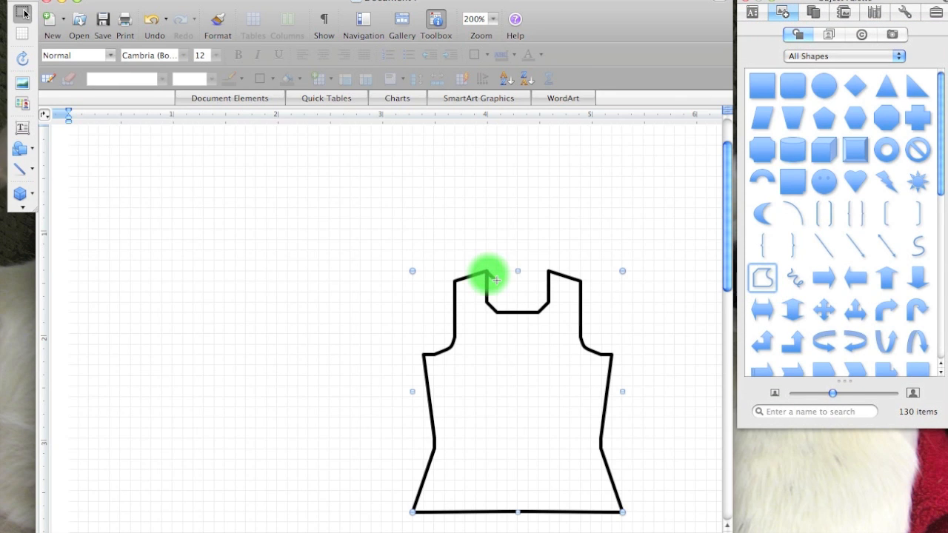
drag(489, 278, 541, 278)
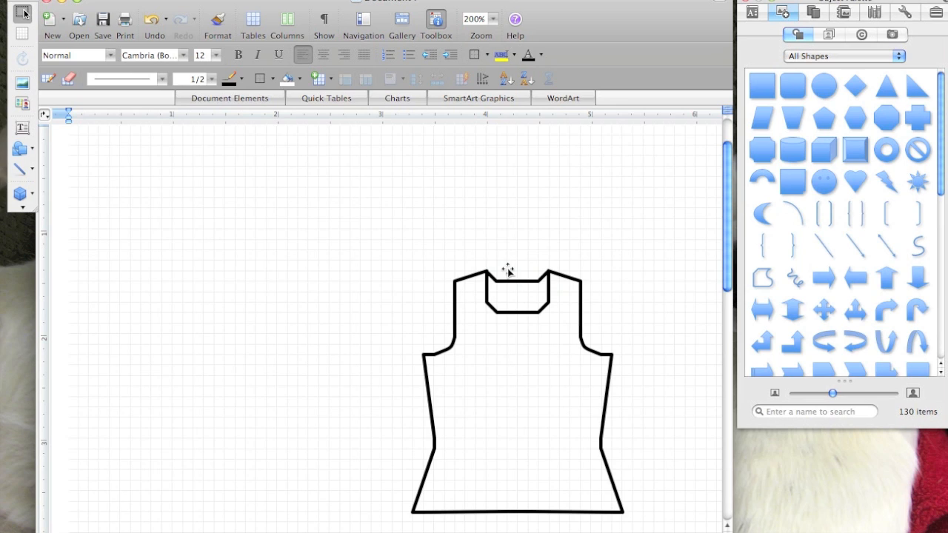
right_click(508, 282)
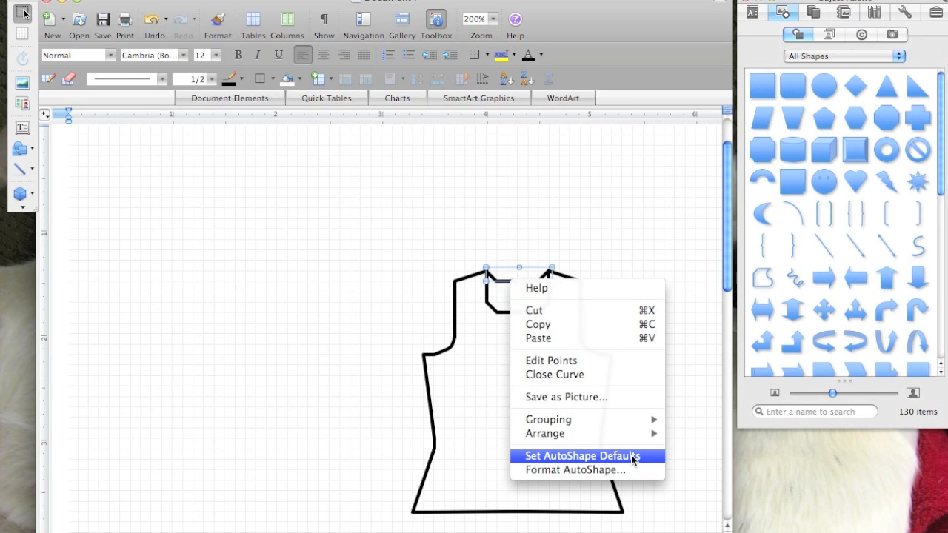
click(583, 456)
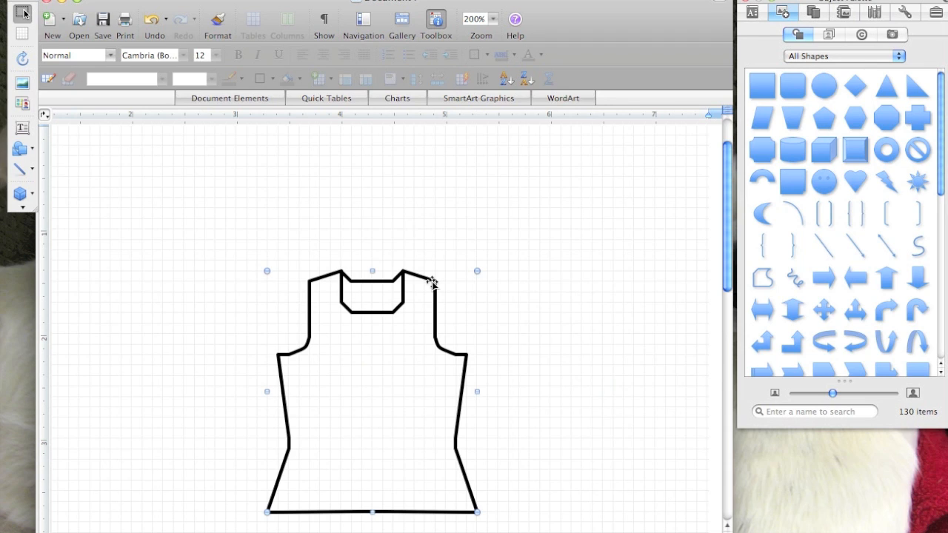
mouse_move(644, 291)
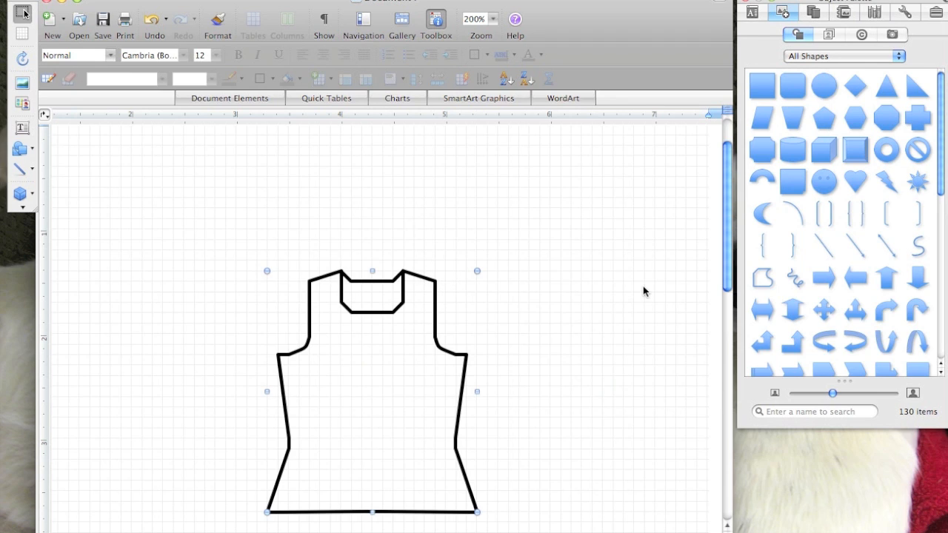
mouse_move(280, 232)
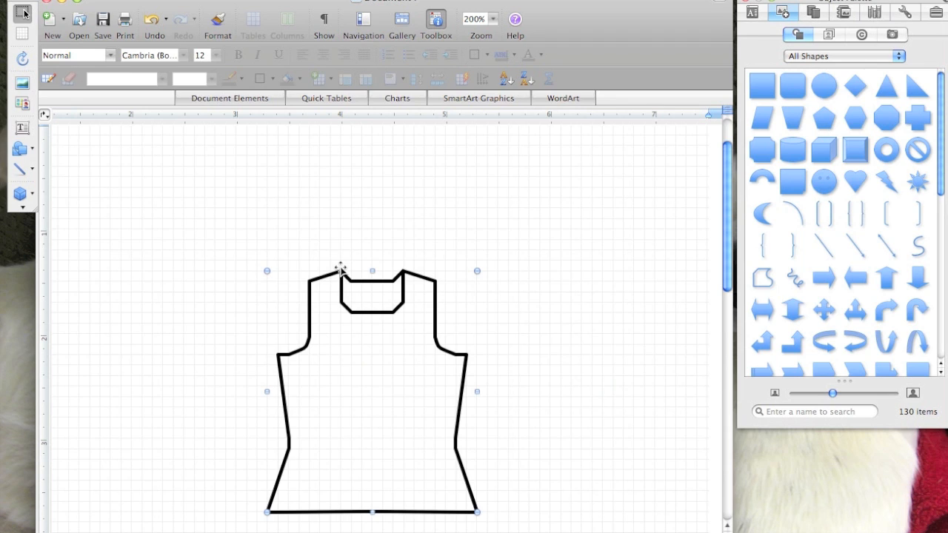
mouse_move(457, 360)
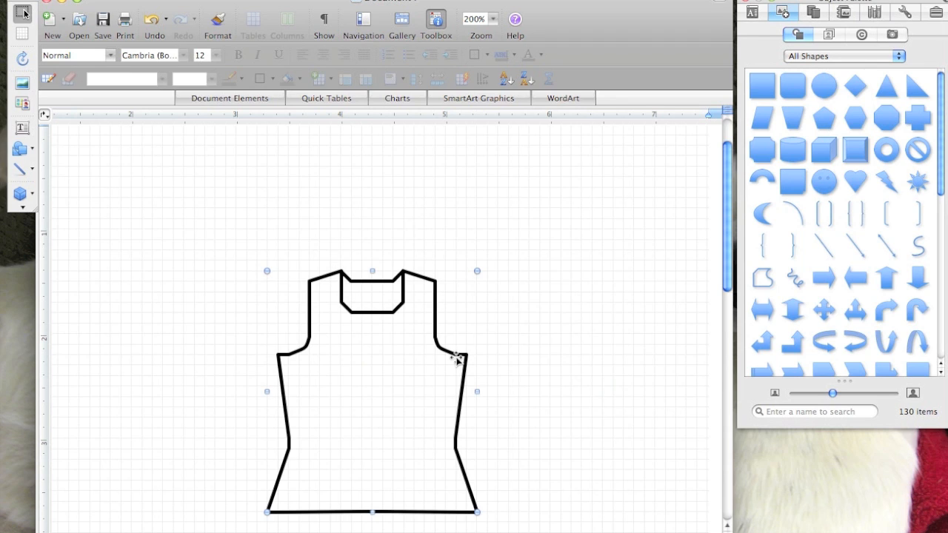
mouse_move(459, 365)
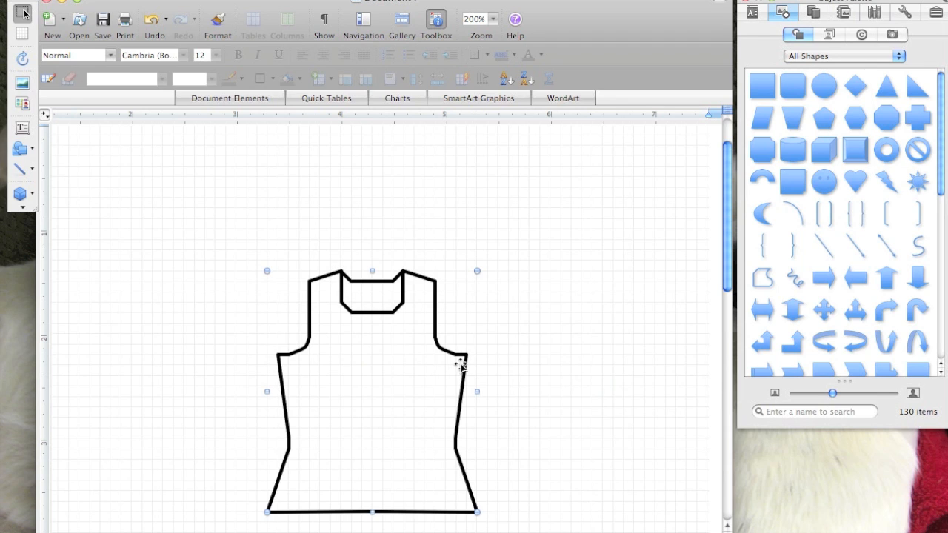
mouse_move(465, 352)
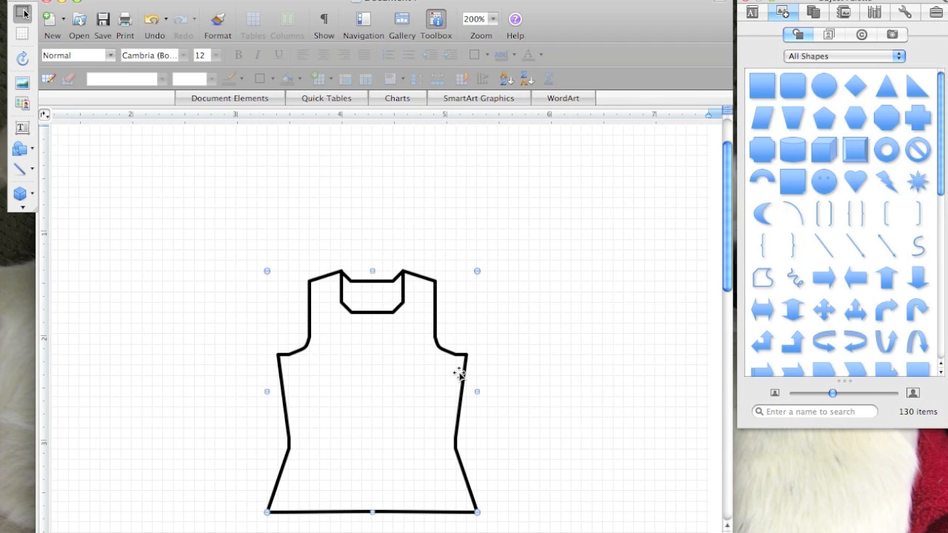
mouse_move(445, 385)
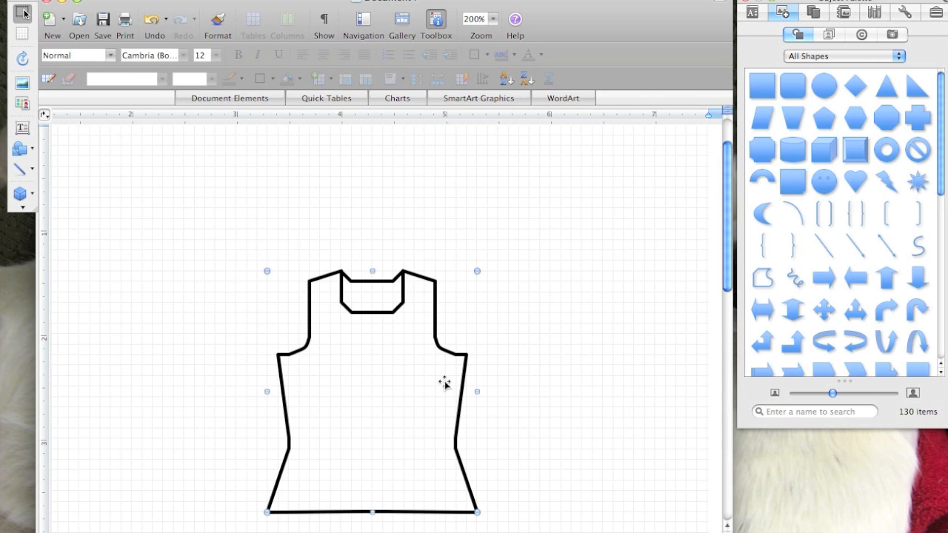
mouse_move(766, 296)
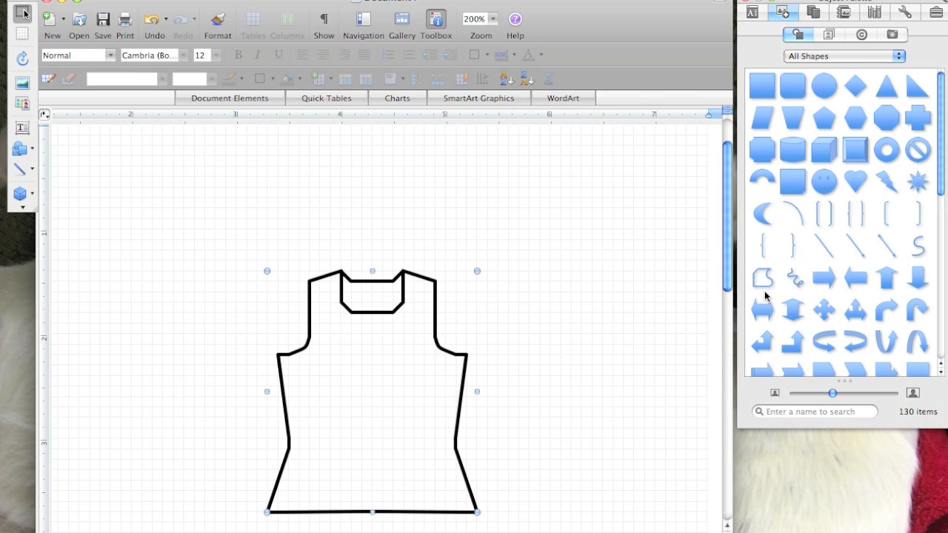
Draw a freeform sleeve at the right shoulder and pull its tip inward via Edit Points
click(762, 279)
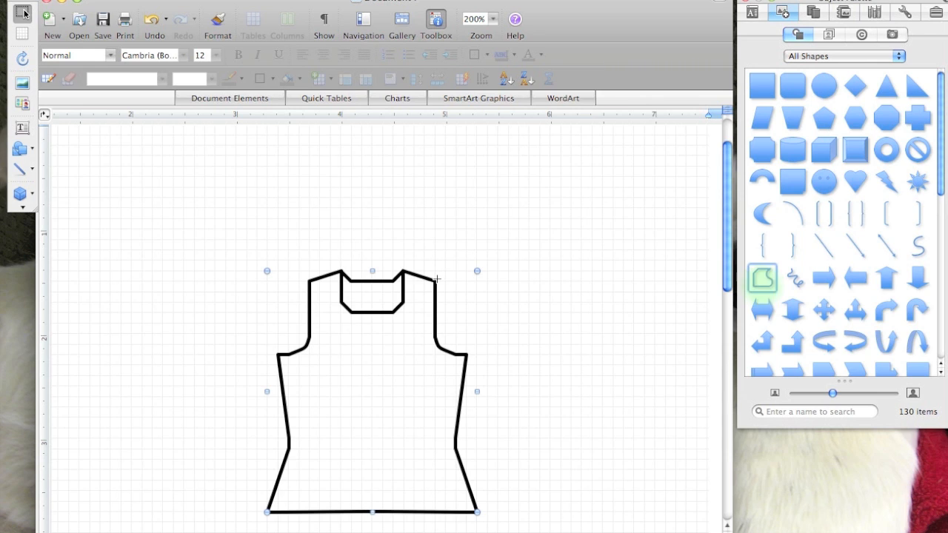
click(436, 280)
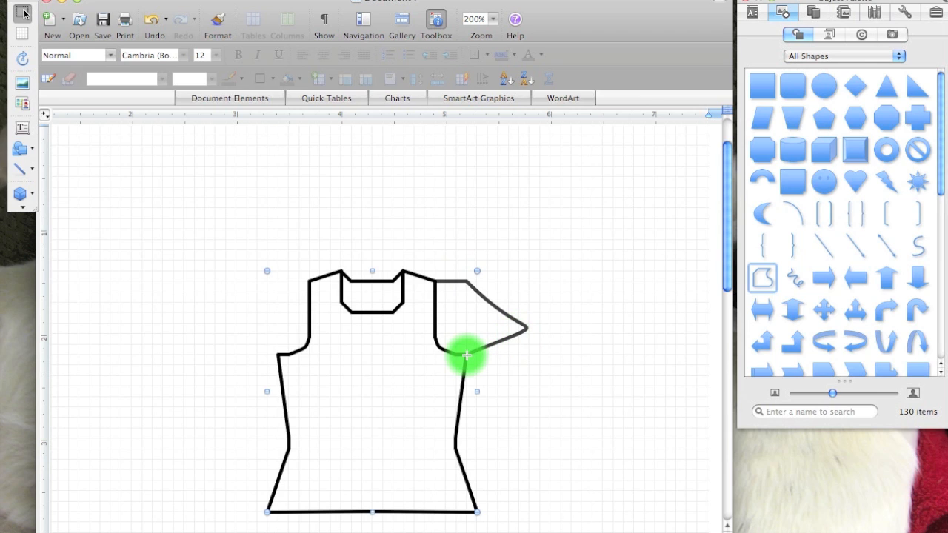
click(467, 356)
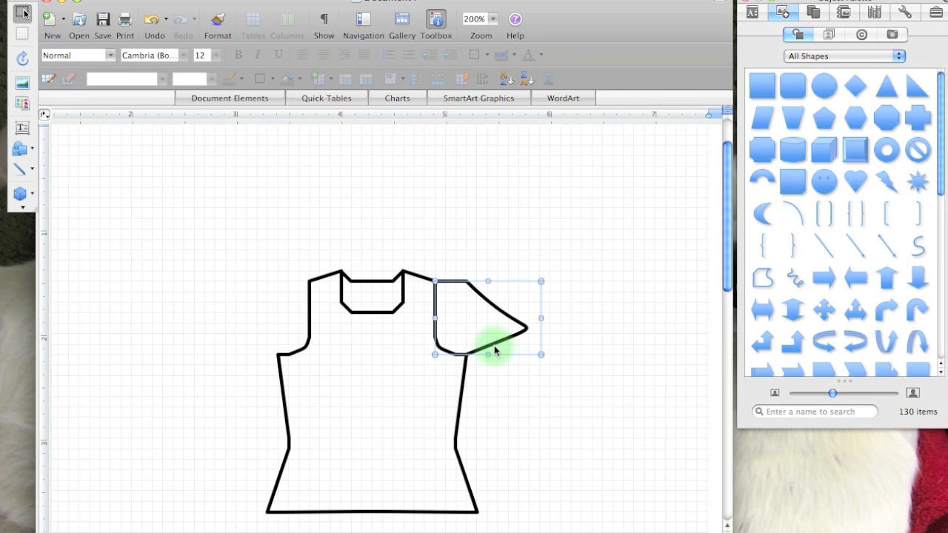
right_click(489, 349)
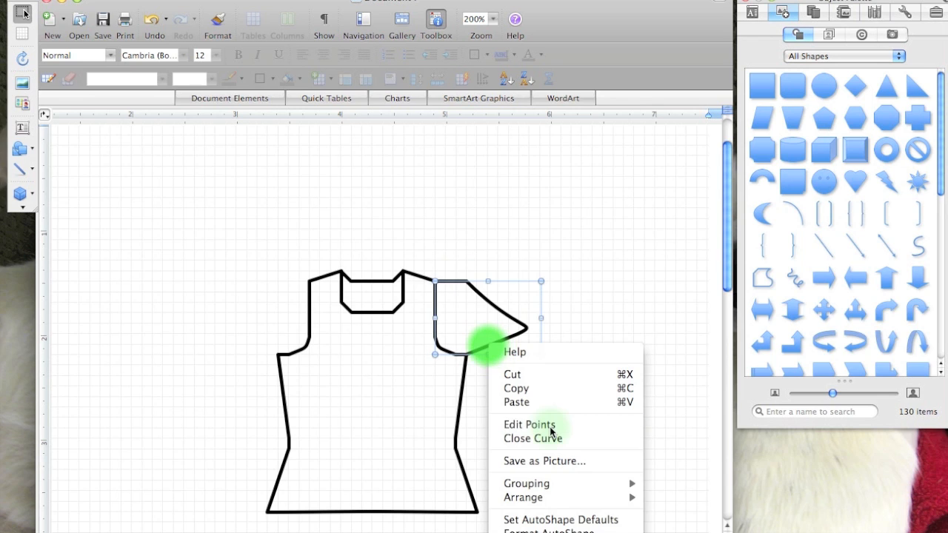
click(530, 424)
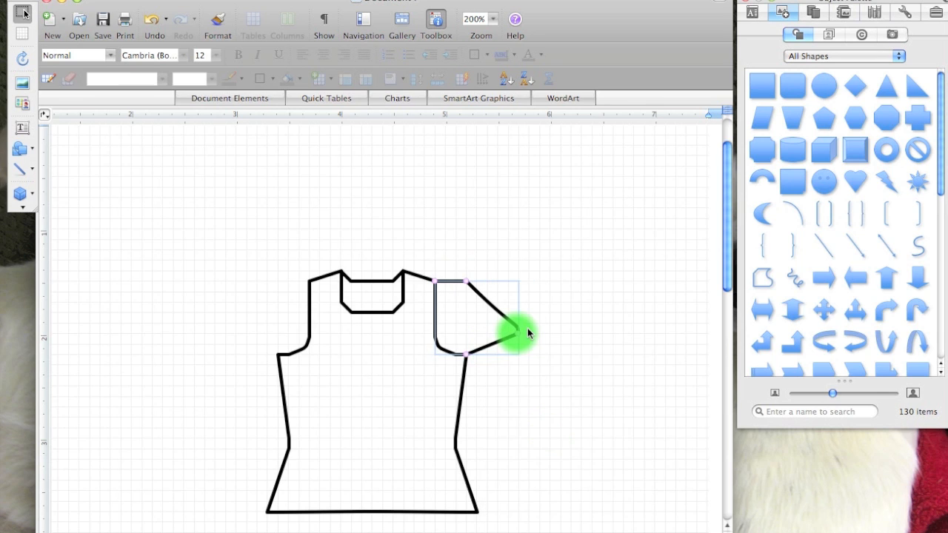
drag(508, 330, 512, 333)
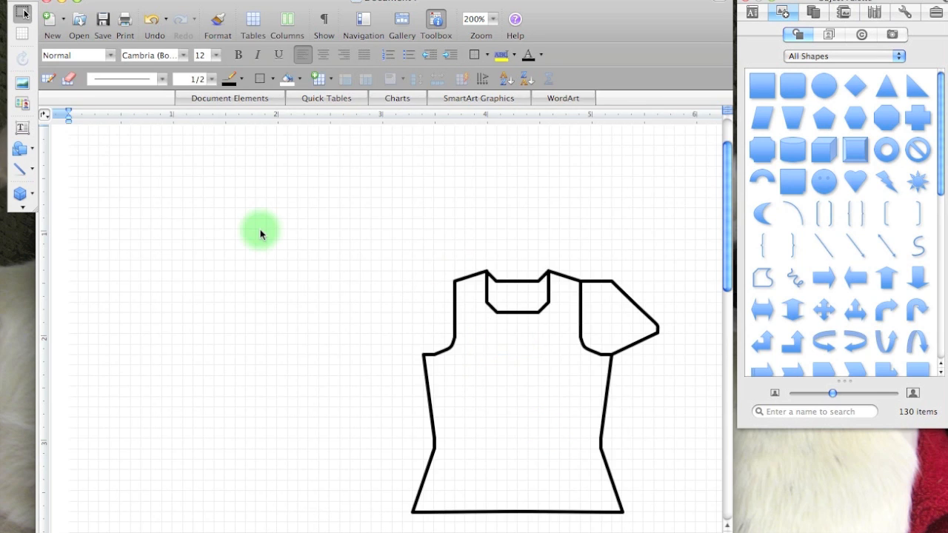
Option-drag a copy of the right sleeve onto the left armhole
click(623, 318)
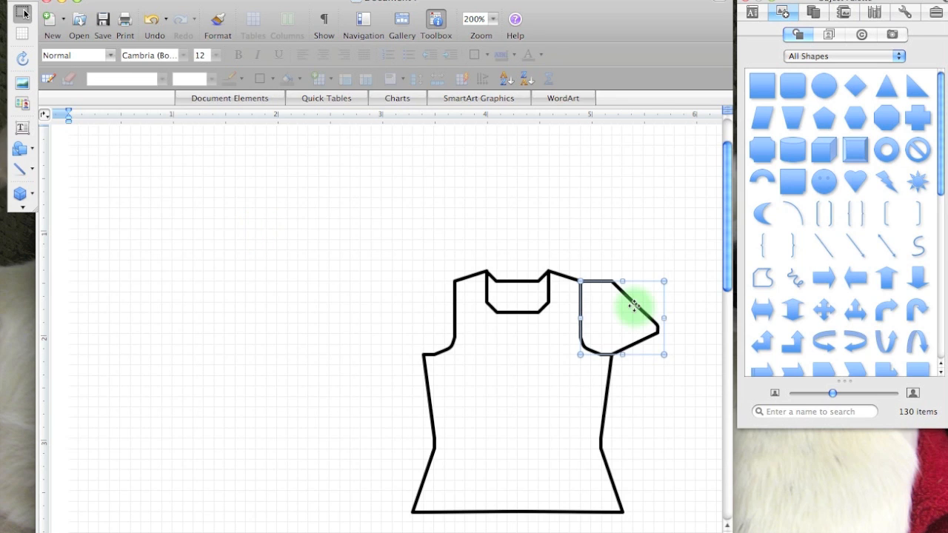
drag(623, 319, 437, 326)
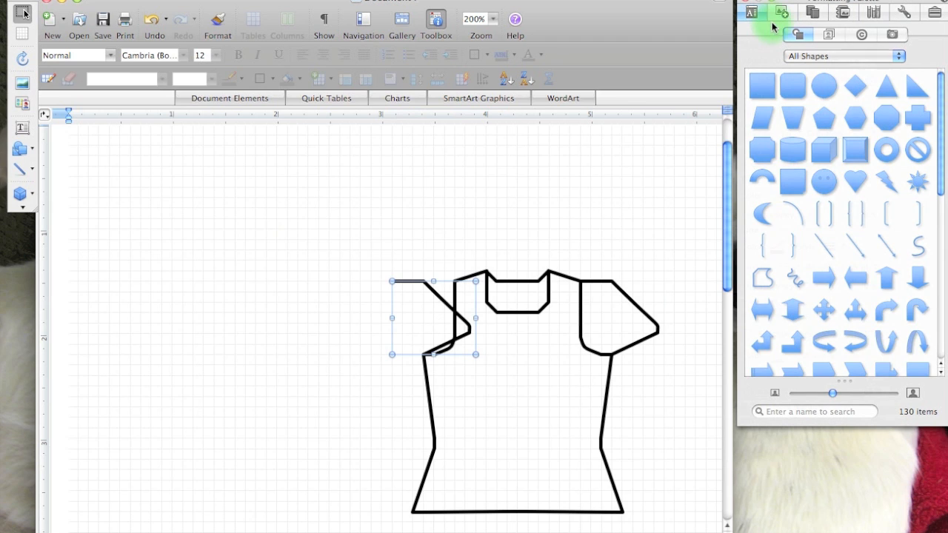
click(772, 11)
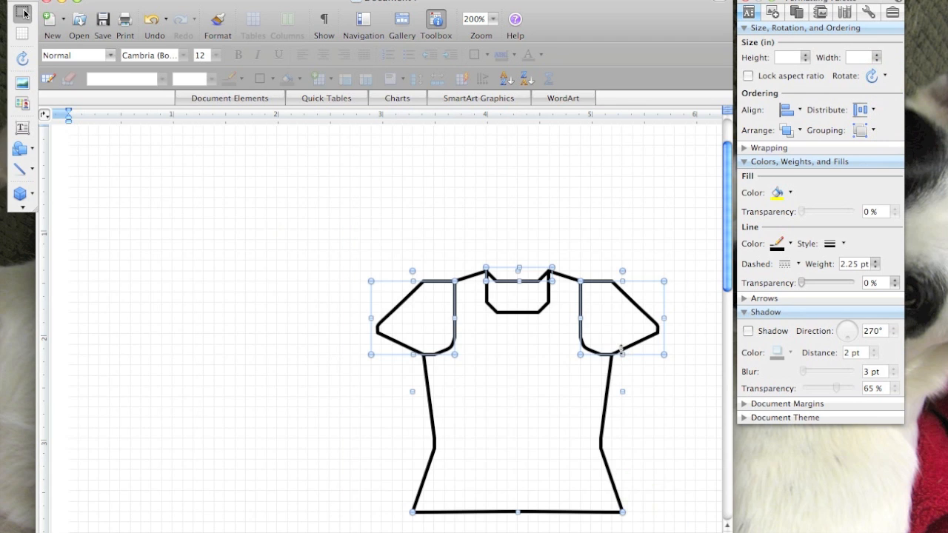
Group the bodice and both sleeves into one 2.34 by 2.8 inch drawing
right_click(620, 348)
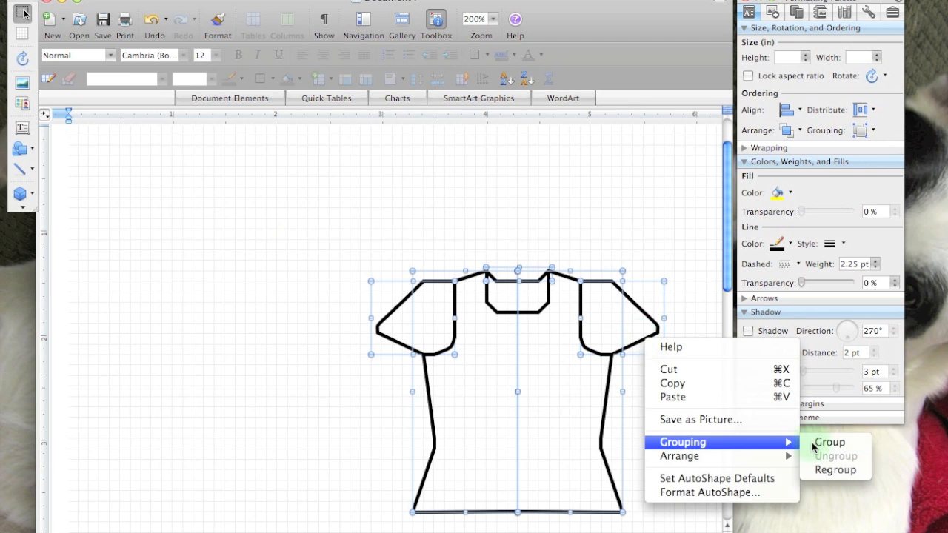
click(829, 442)
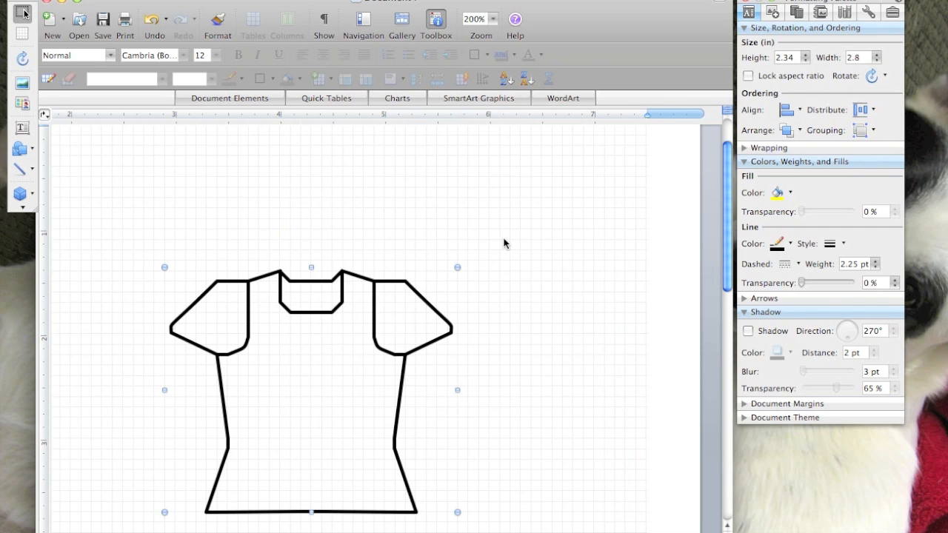
click(531, 323)
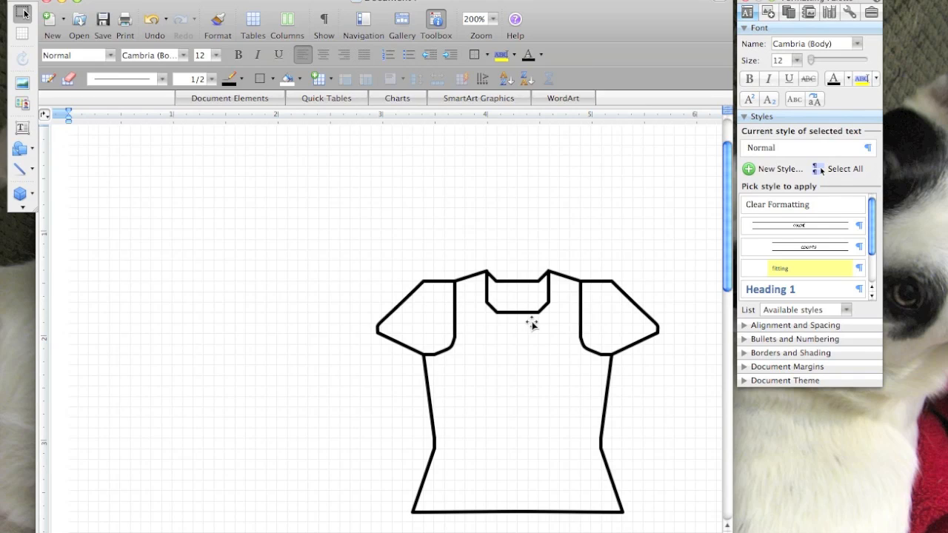
mouse_move(602, 404)
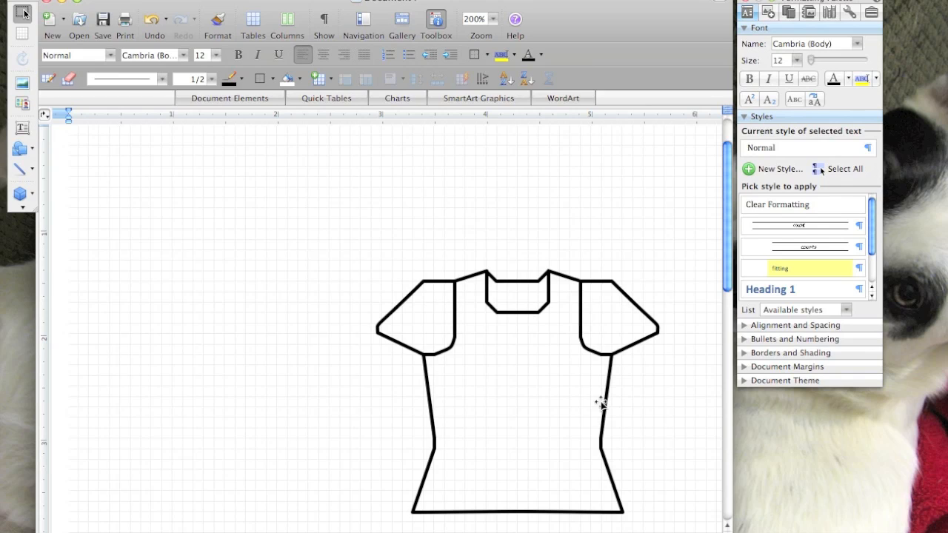
mouse_move(598, 359)
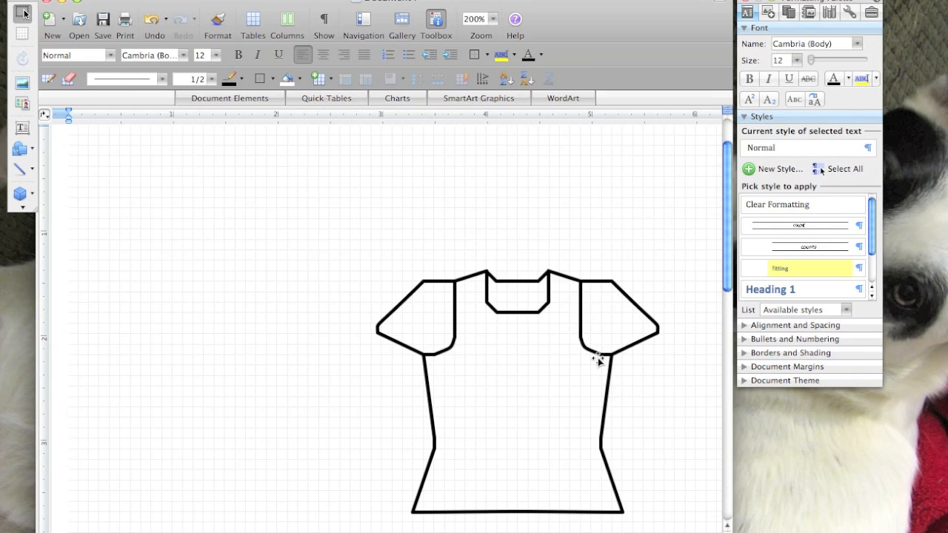
mouse_move(538, 500)
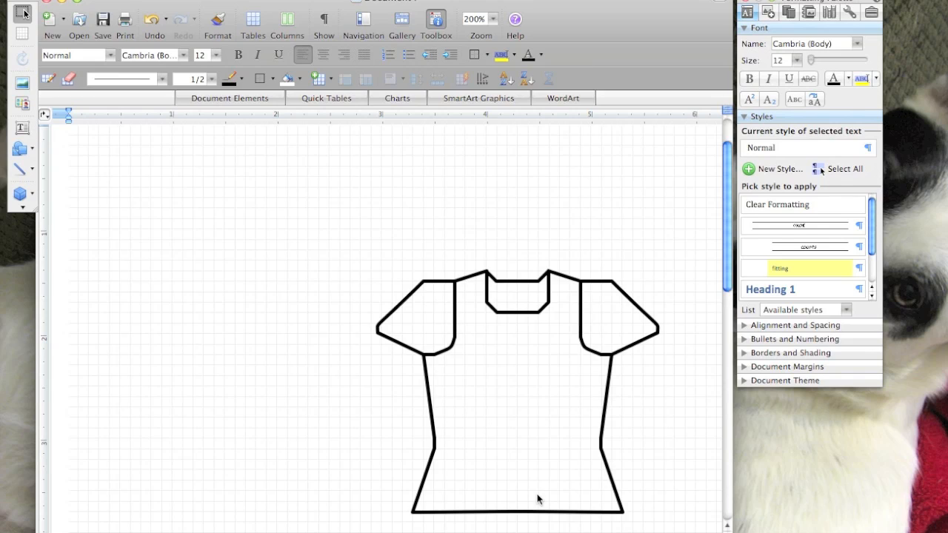
mouse_move(121, 215)
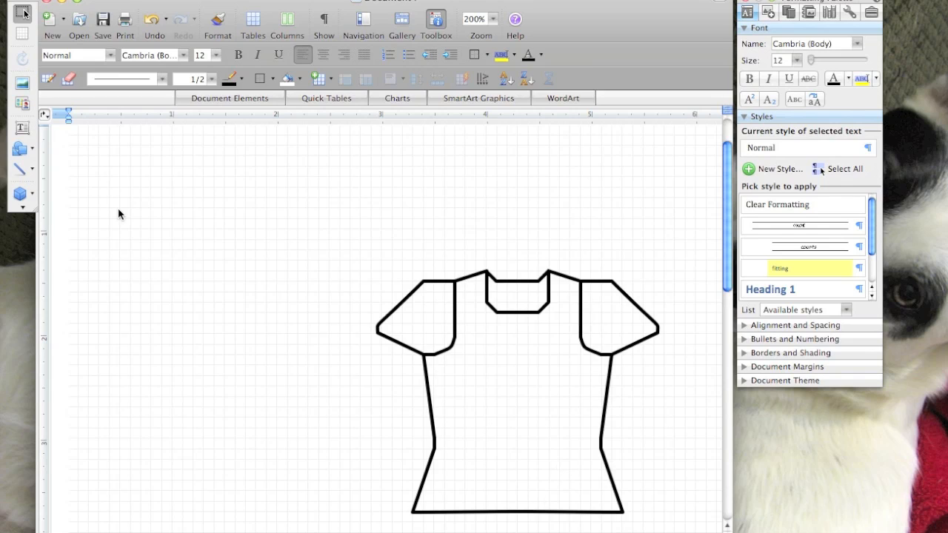
Draw a vertical centre placket line from neckline to hem and open its formatting
click(780, 11)
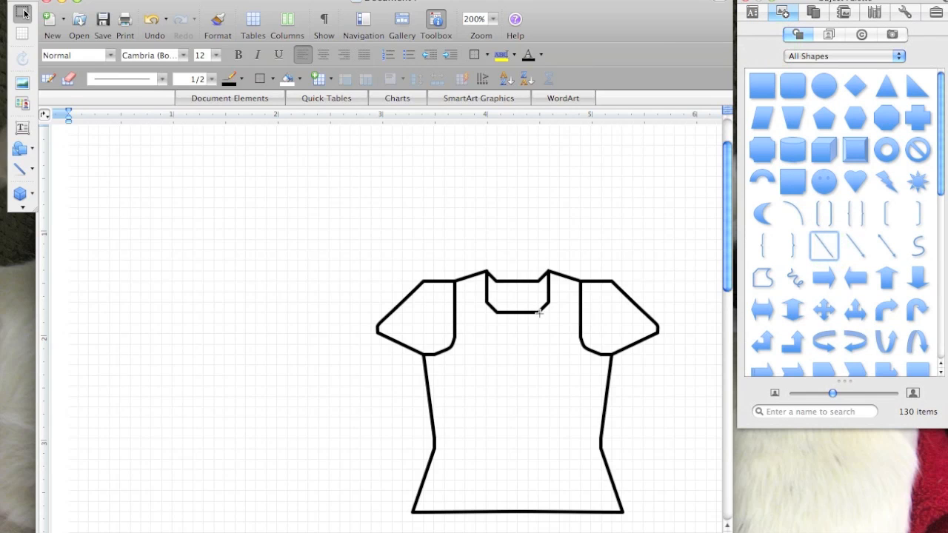
drag(538, 310, 533, 510)
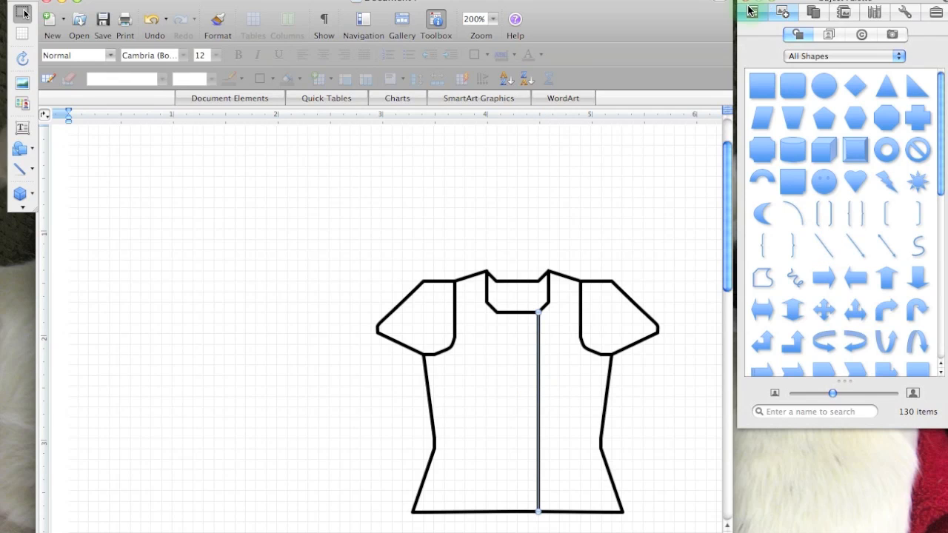
click(839, 193)
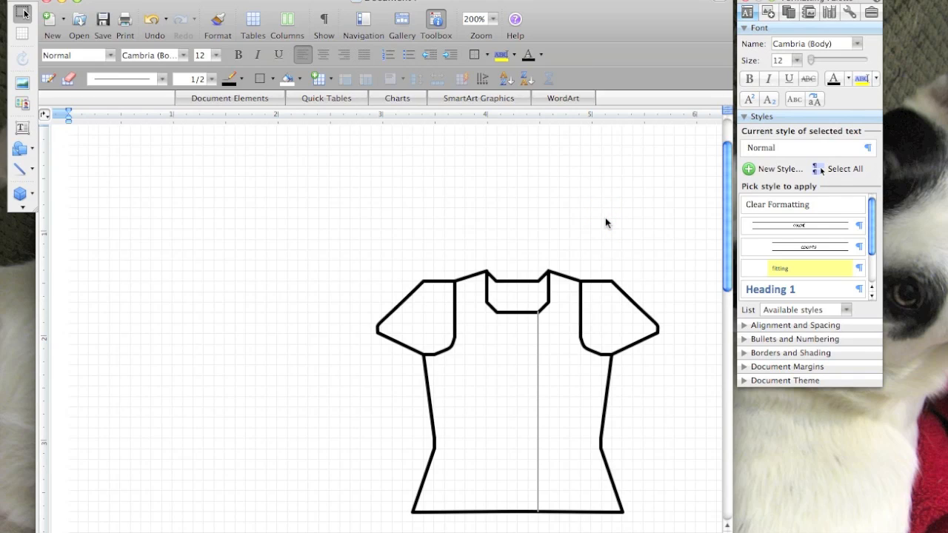
mouse_move(559, 360)
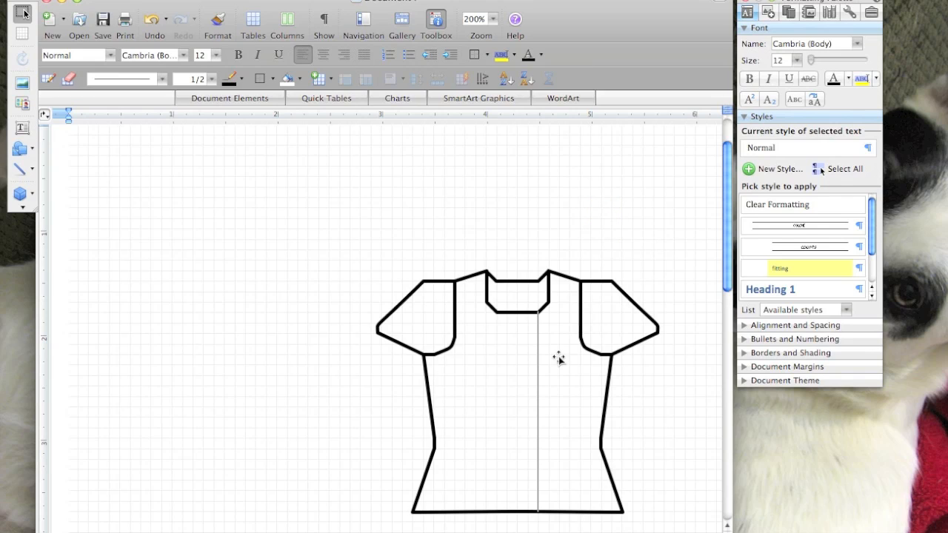
click(611, 285)
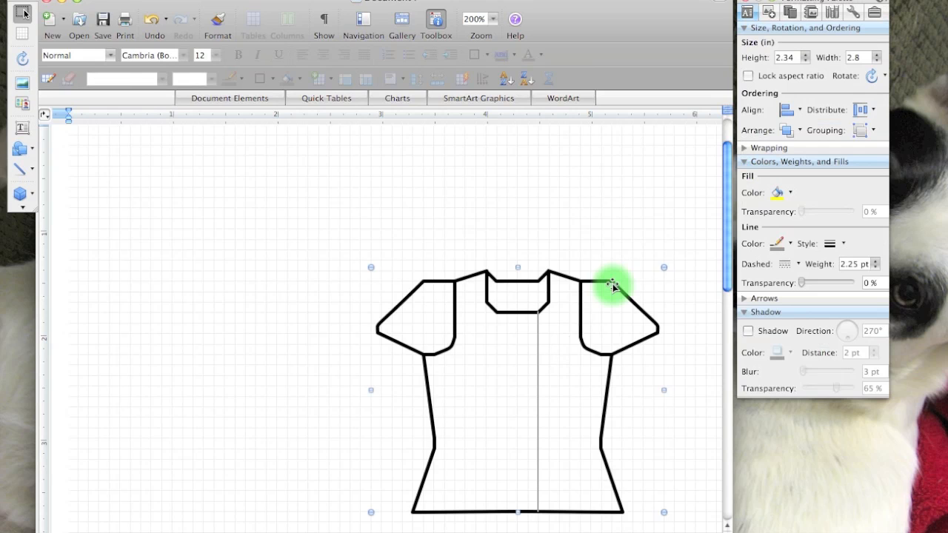
right_click(611, 286)
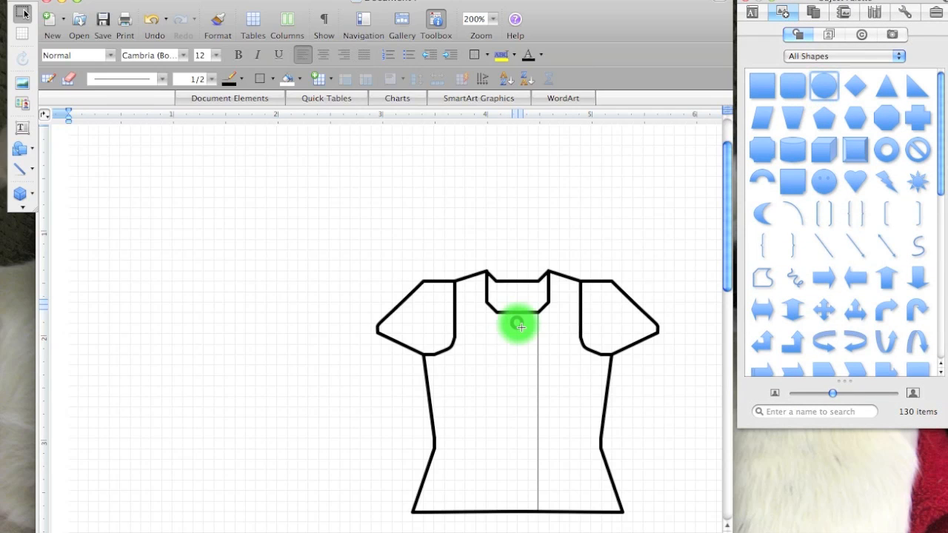
click(519, 326)
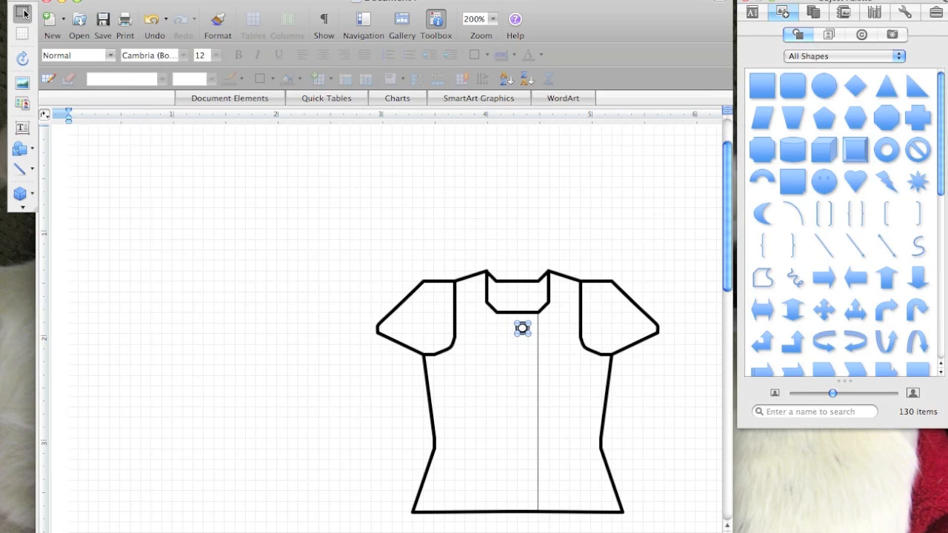
click(773, 11)
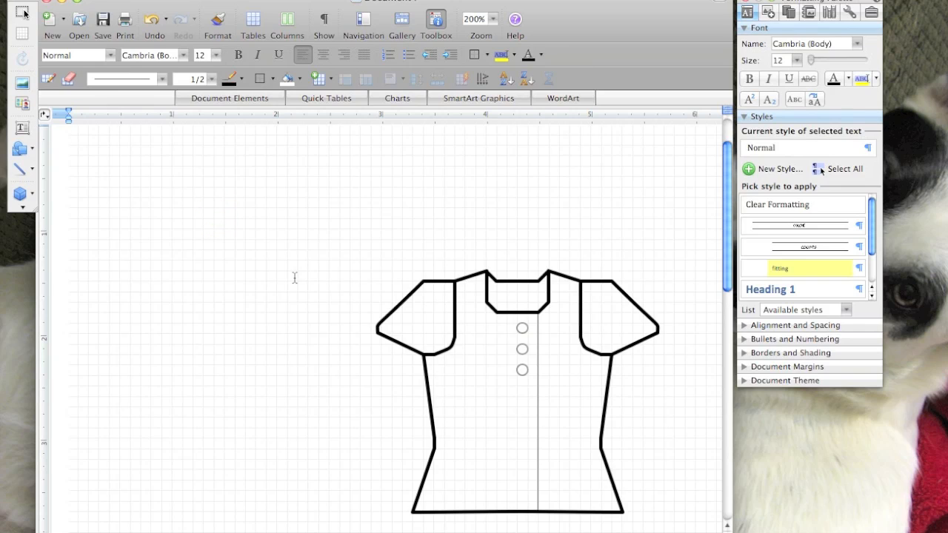
click(69, 137)
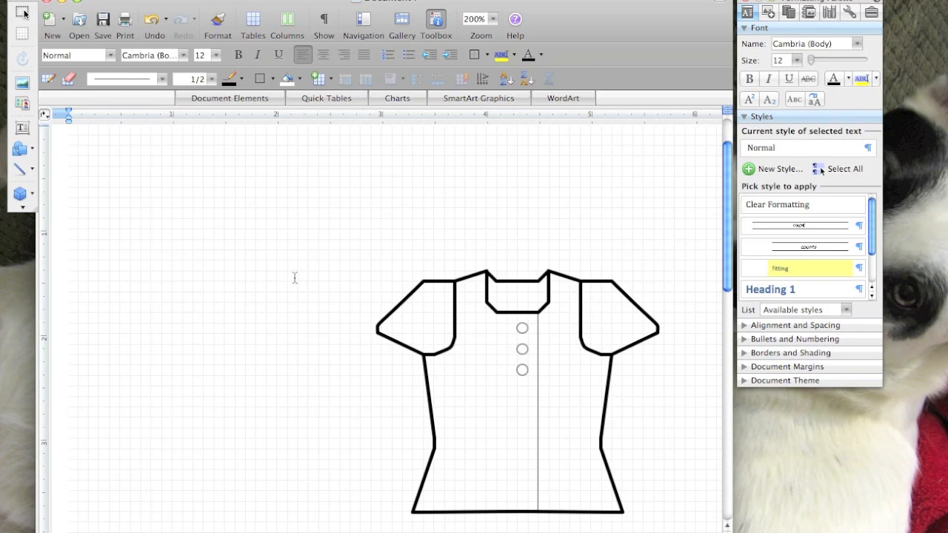
mouse_move(572, 224)
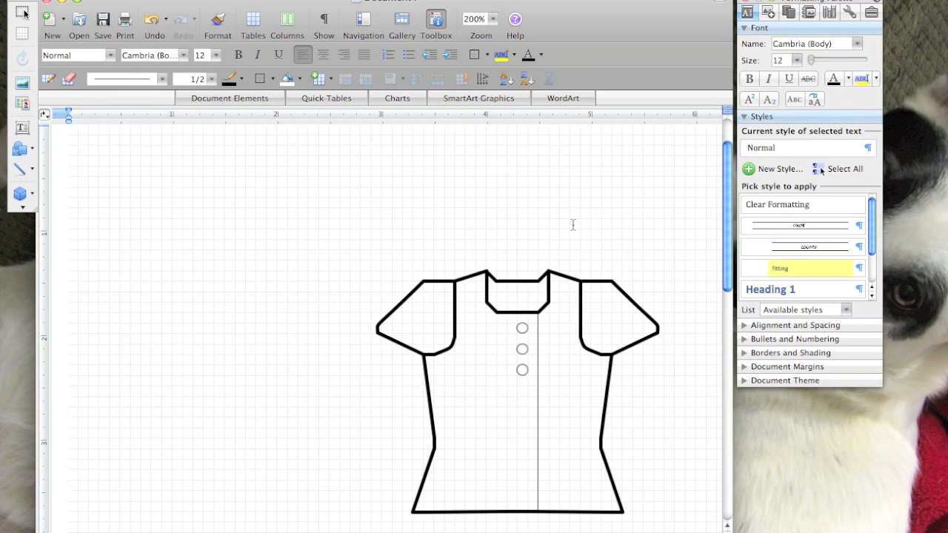
mouse_move(312, 174)
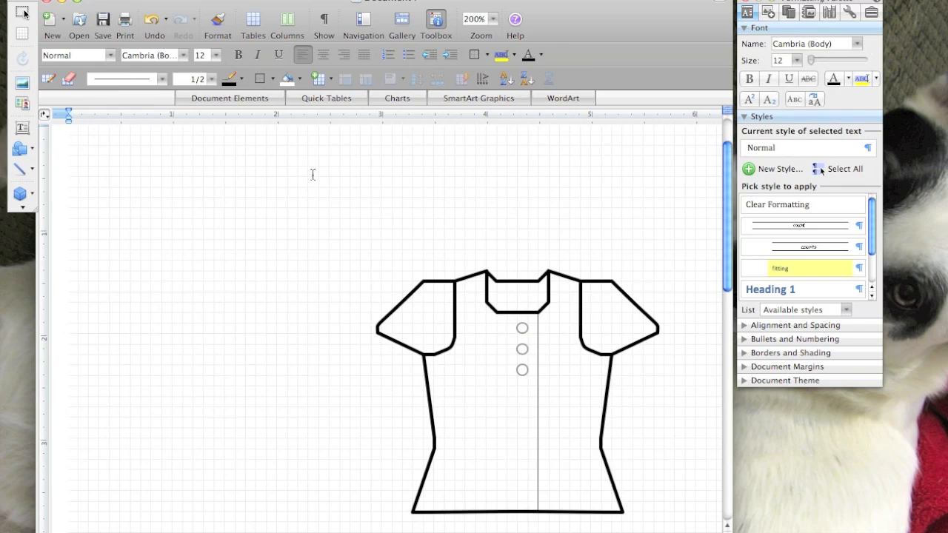
Draw a tall double-arrow line beside the shirt and open its More Lines settings
click(68, 137)
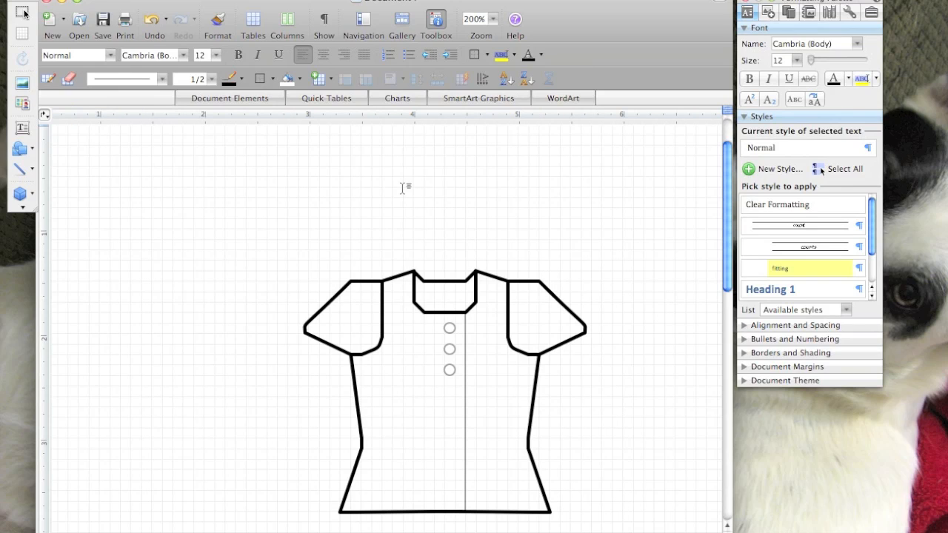
mouse_move(4, 91)
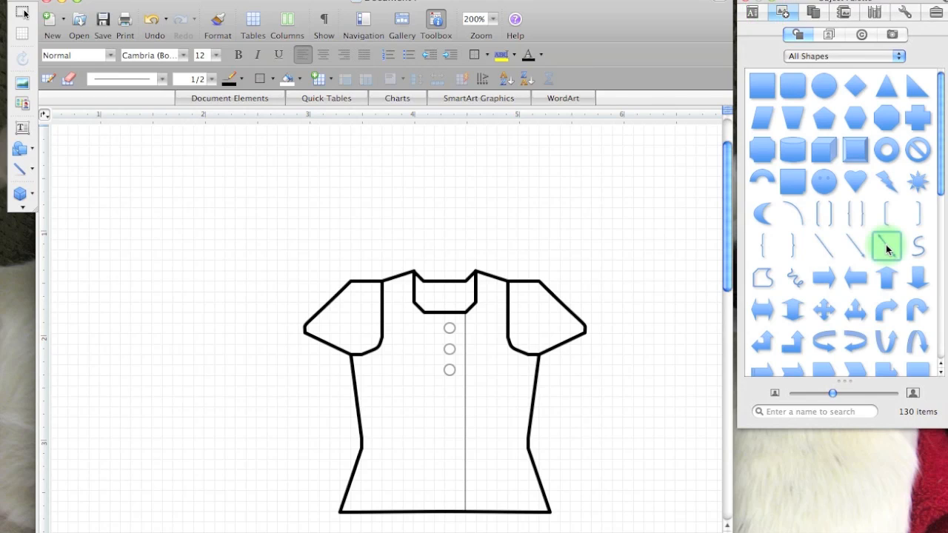
mouse_move(886, 246)
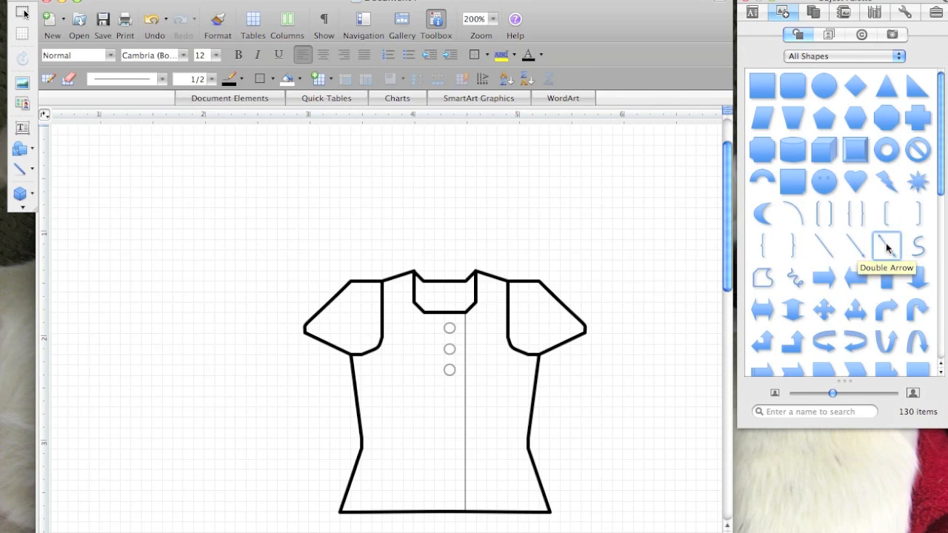
mouse_move(824, 249)
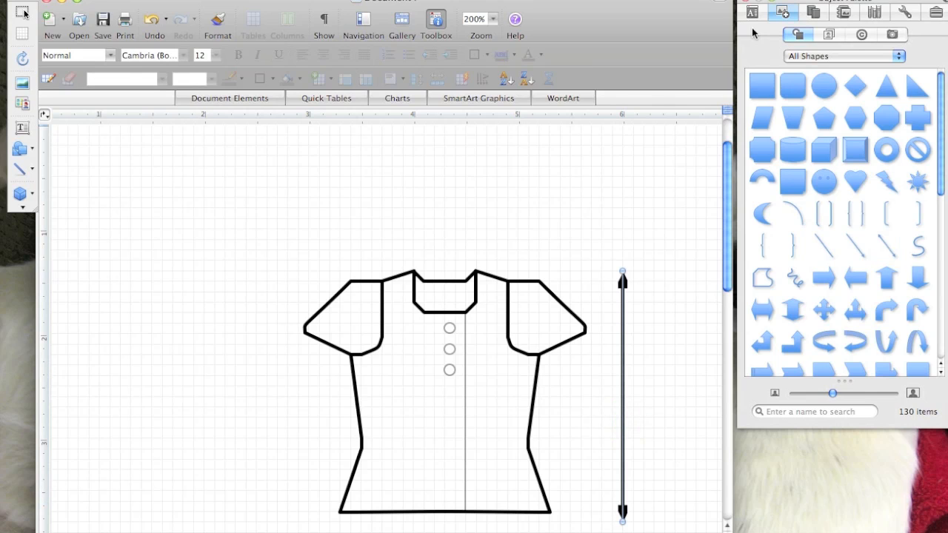
click(748, 12)
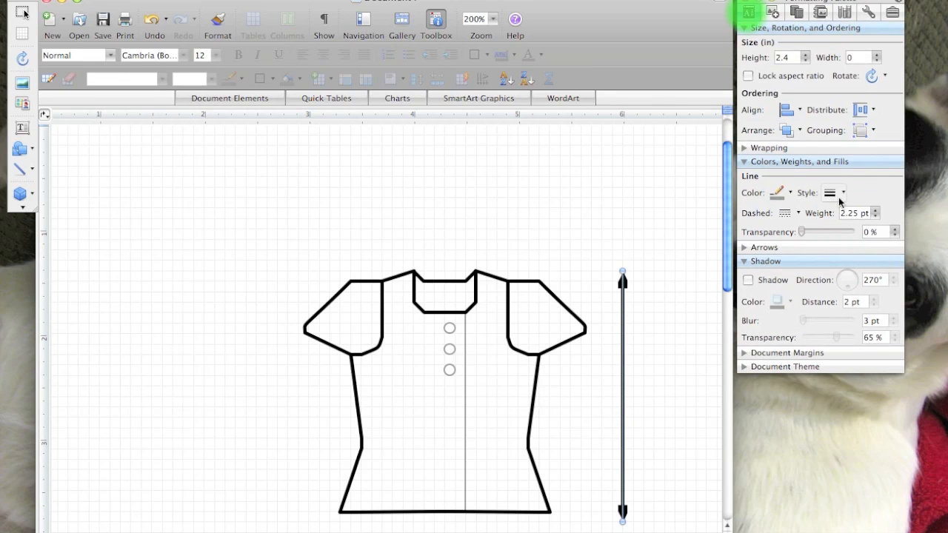
click(831, 192)
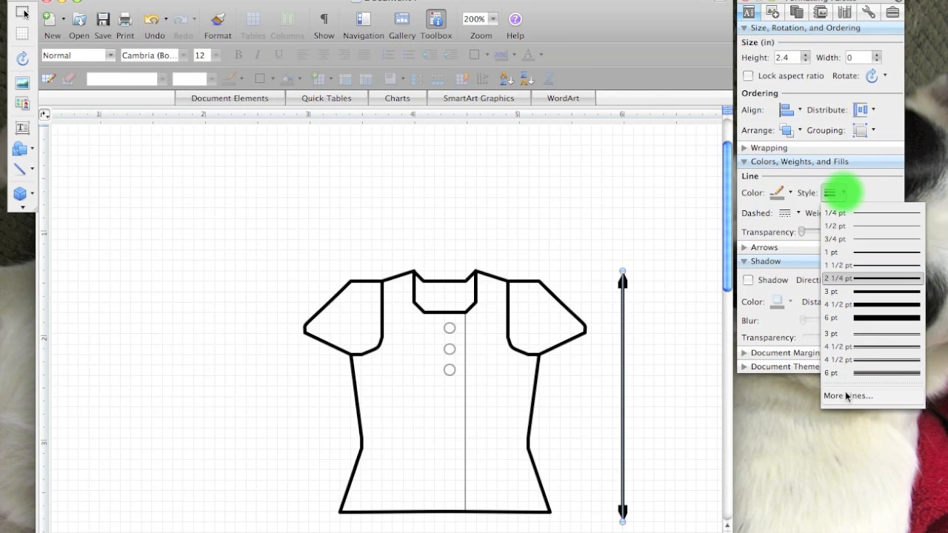
click(848, 395)
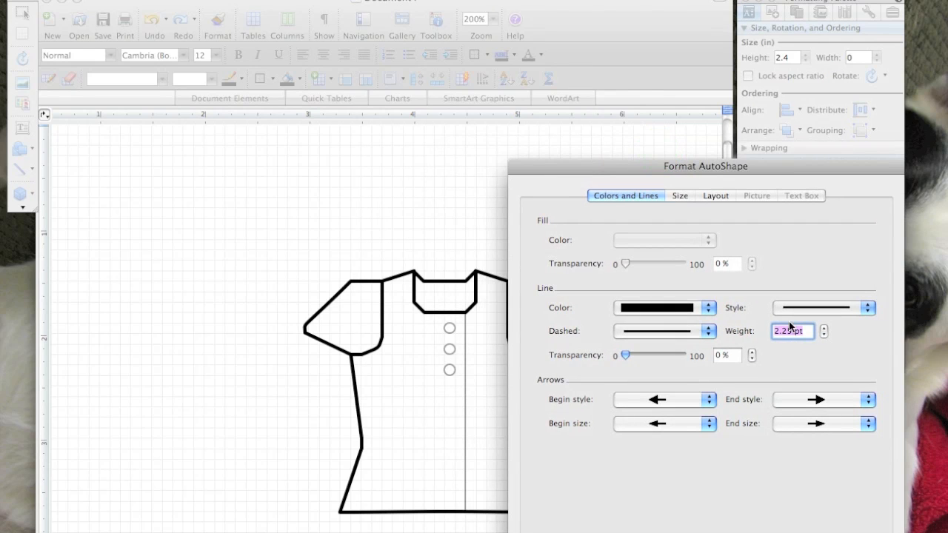
Give the vertical dimension line 1.75 pt weight and round dot ends at both ends
click(707, 331)
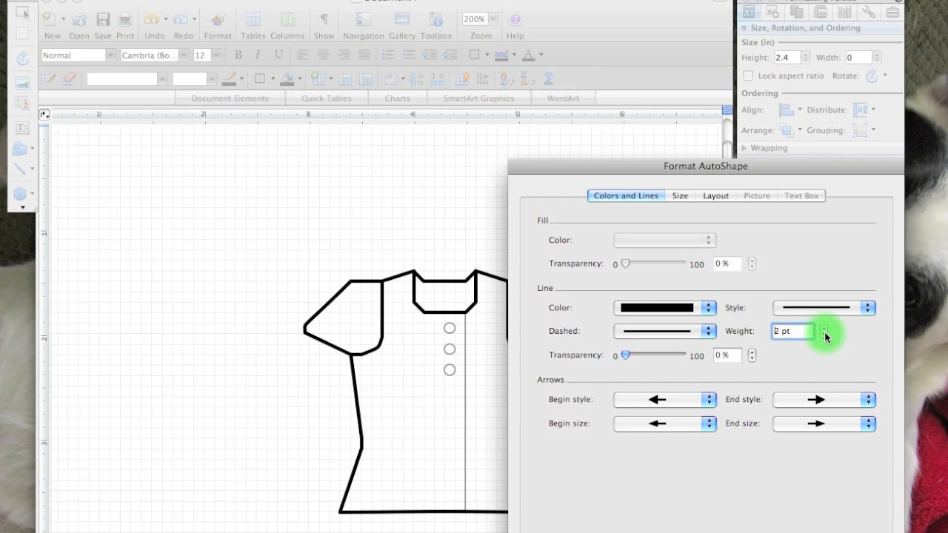
click(824, 334)
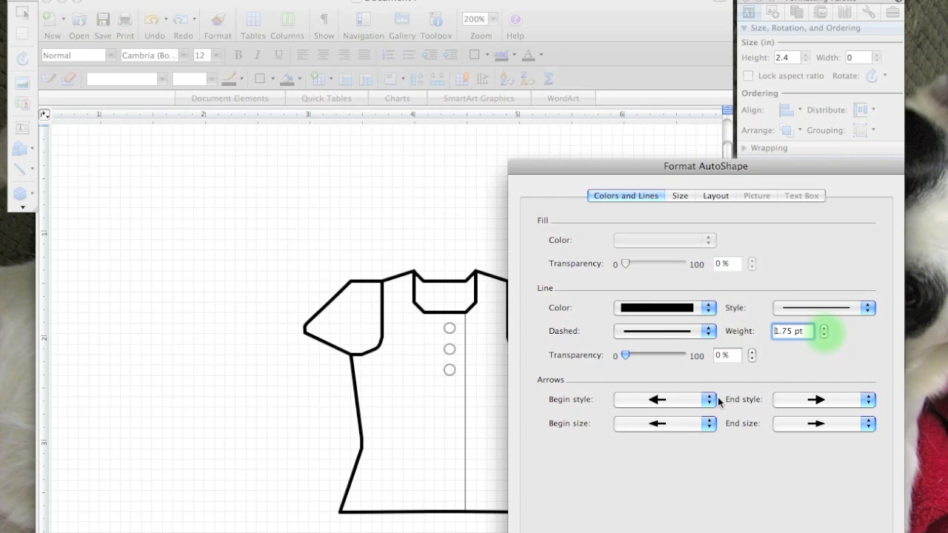
click(657, 399)
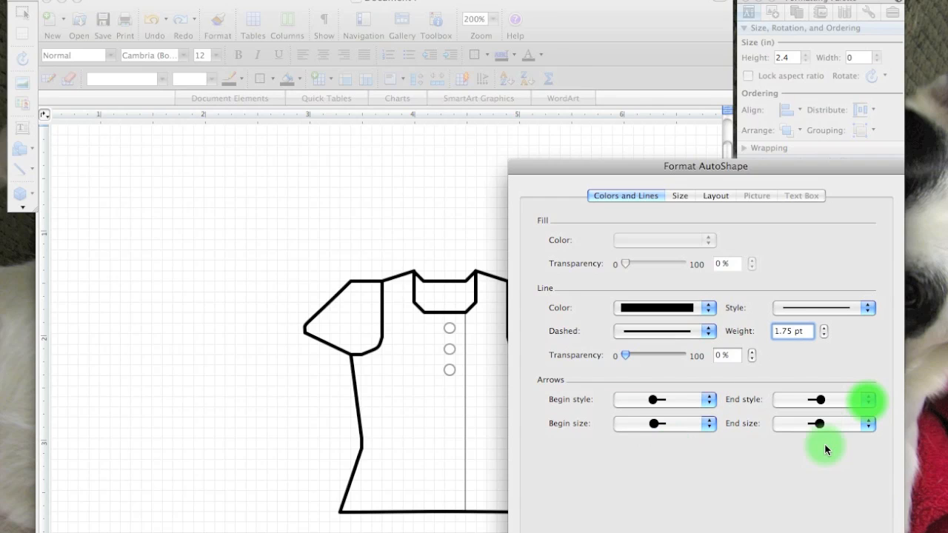
click(707, 424)
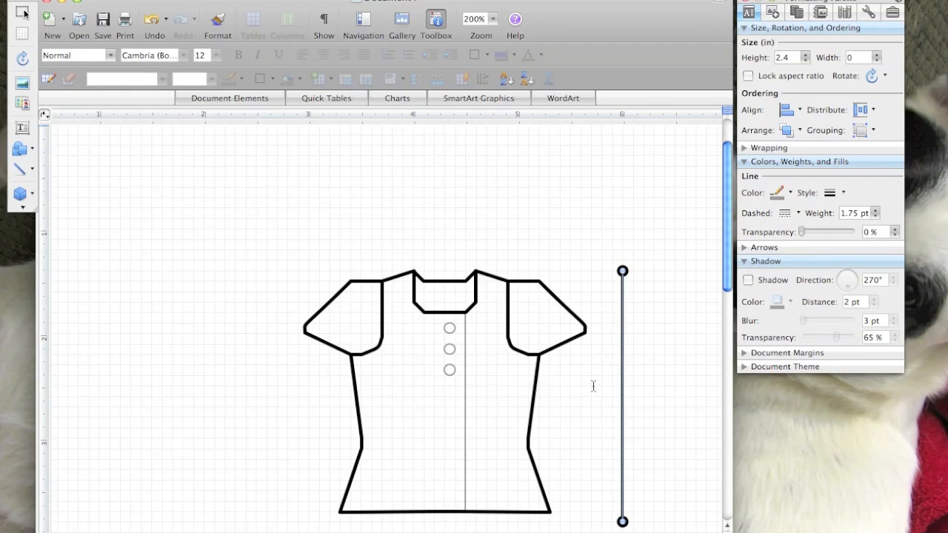
mouse_move(644, 240)
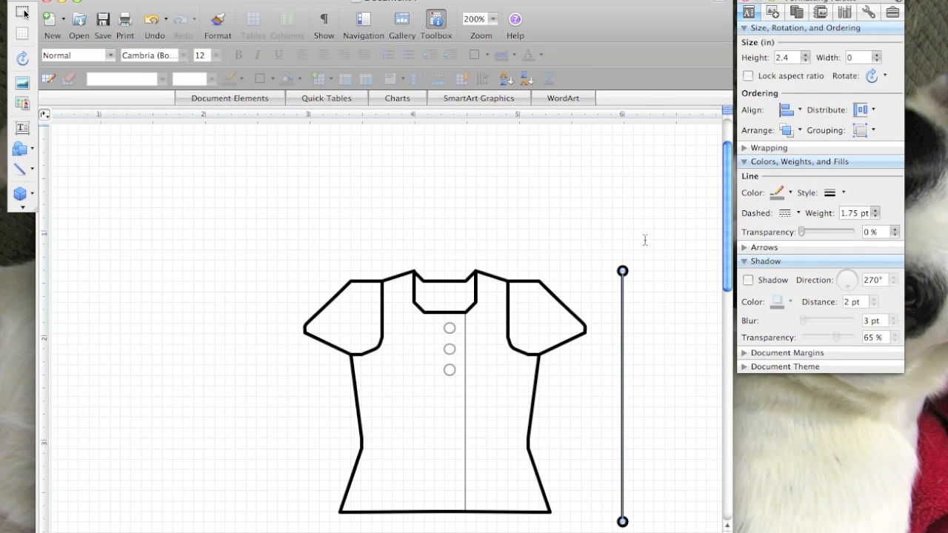
Edit the vertical line's points so it matches the shirt's height, 2.18 inches tall
right_click(622, 326)
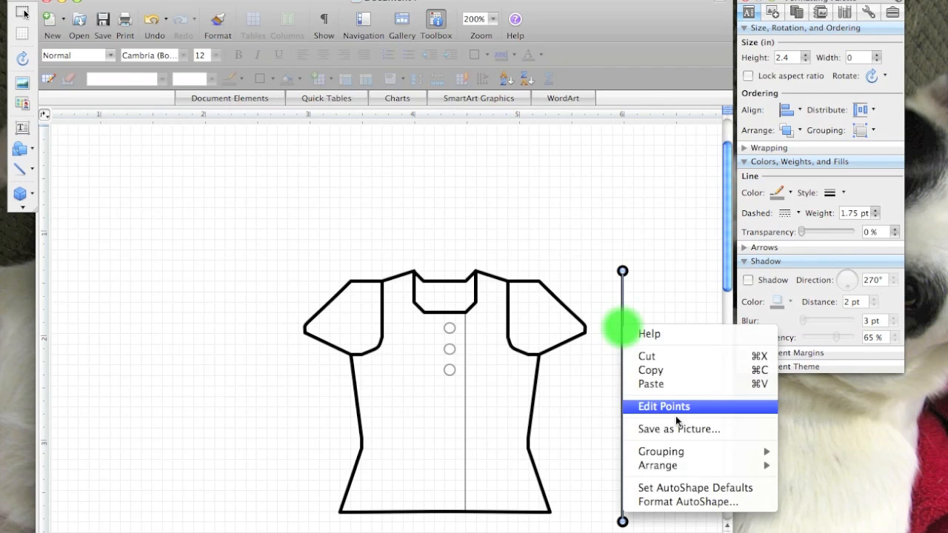
click(664, 406)
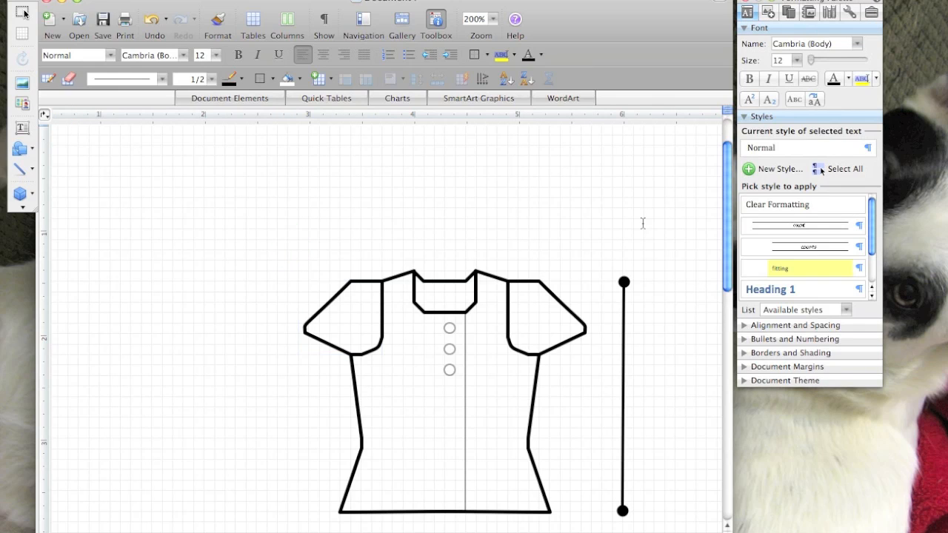
right_click(623, 355)
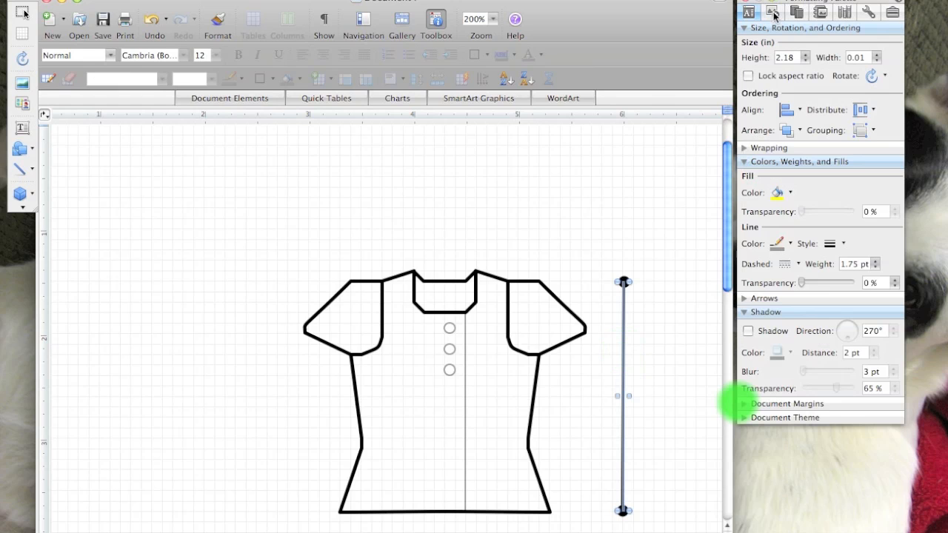
click(773, 12)
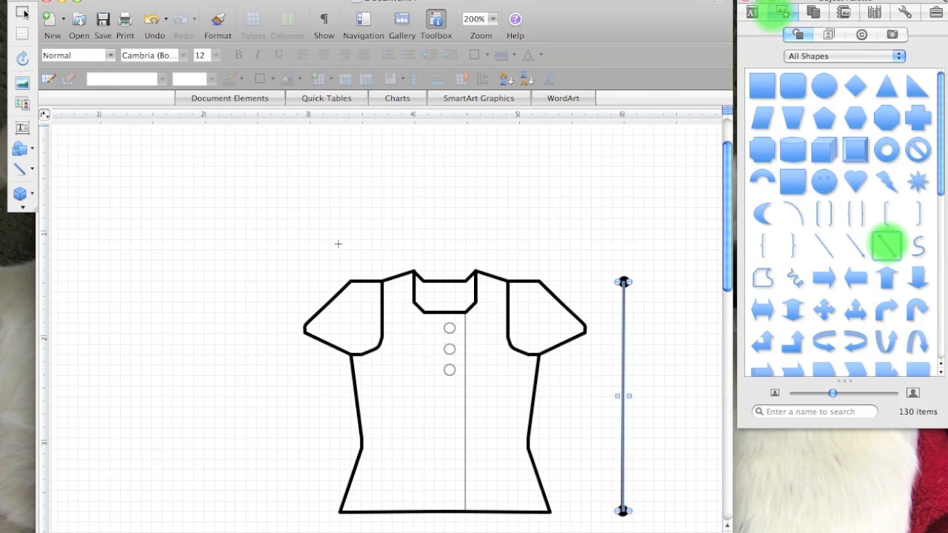
Draw a horizontal dimension line above the shirt and choose the Line shape again
drag(381, 238, 507, 239)
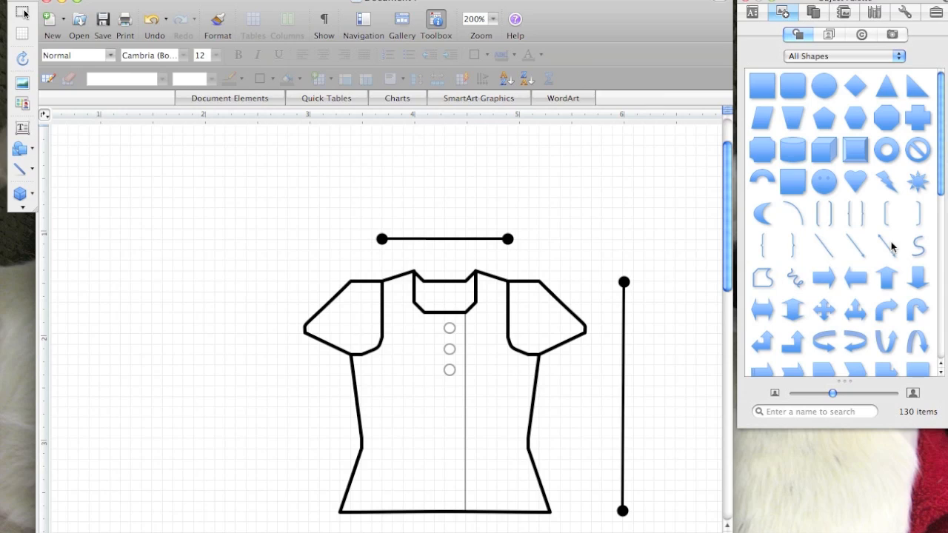
click(887, 245)
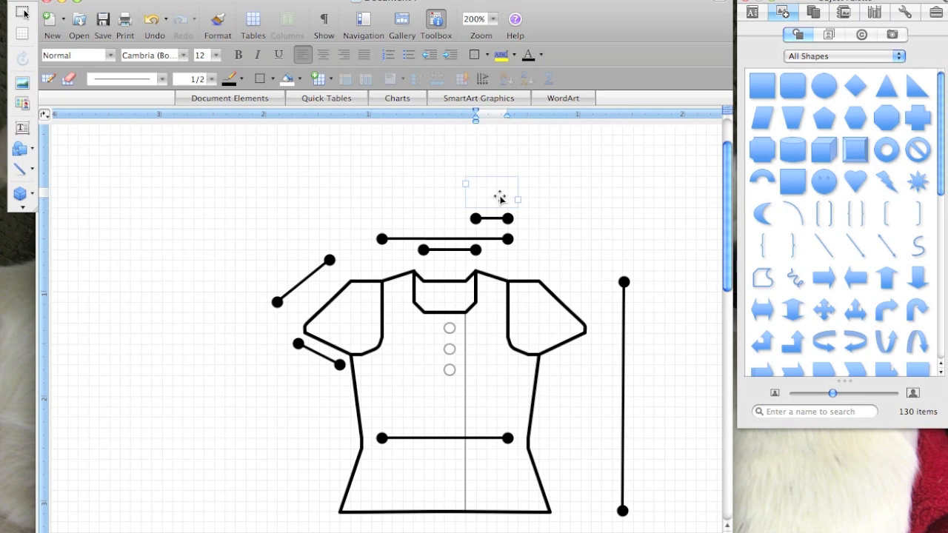
Label the short top line 'A', remove the duplicate label, and start a label beside the vertical line
click(491, 192)
text(A)
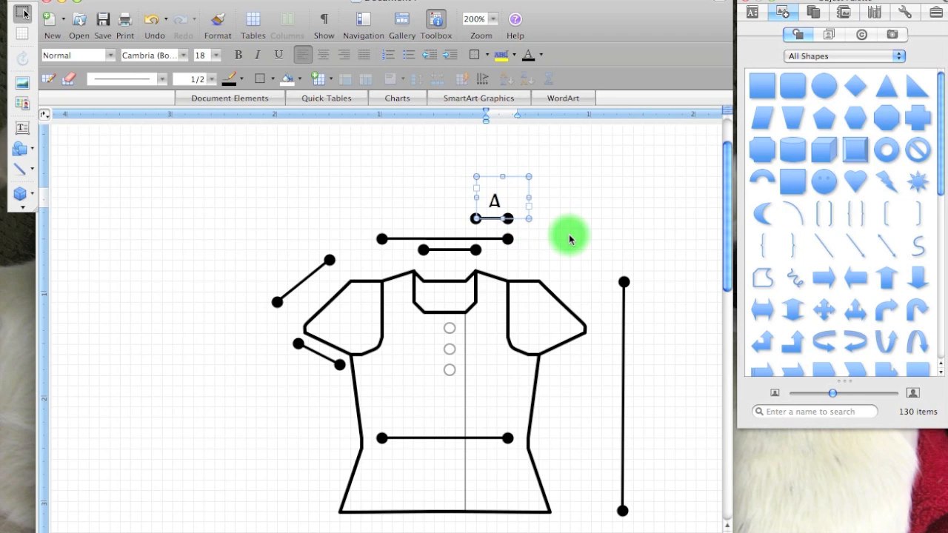
mouse_move(606, 252)
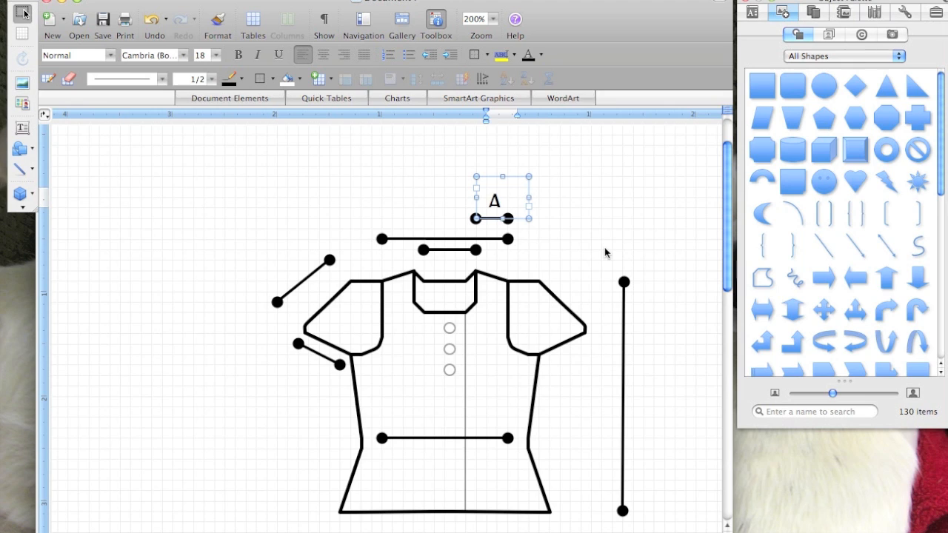
mouse_move(585, 181)
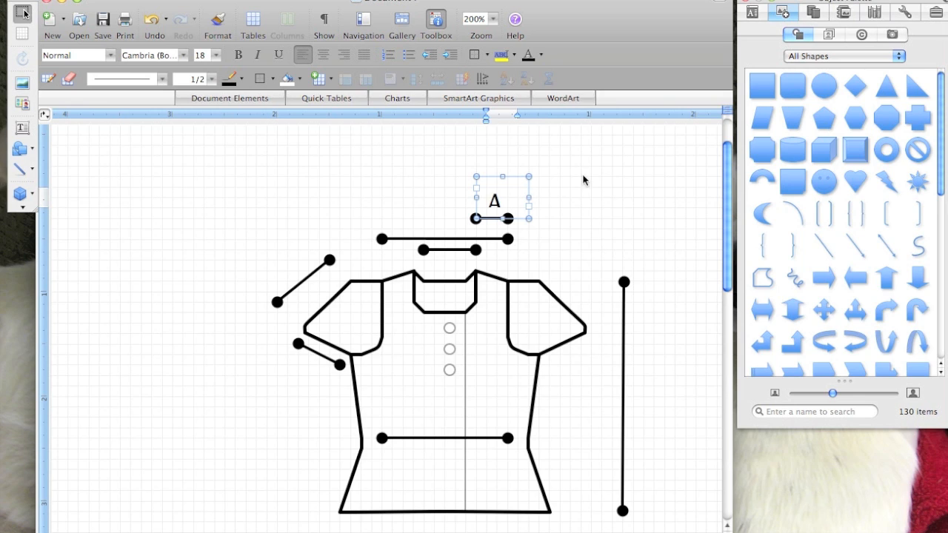
mouse_move(478, 217)
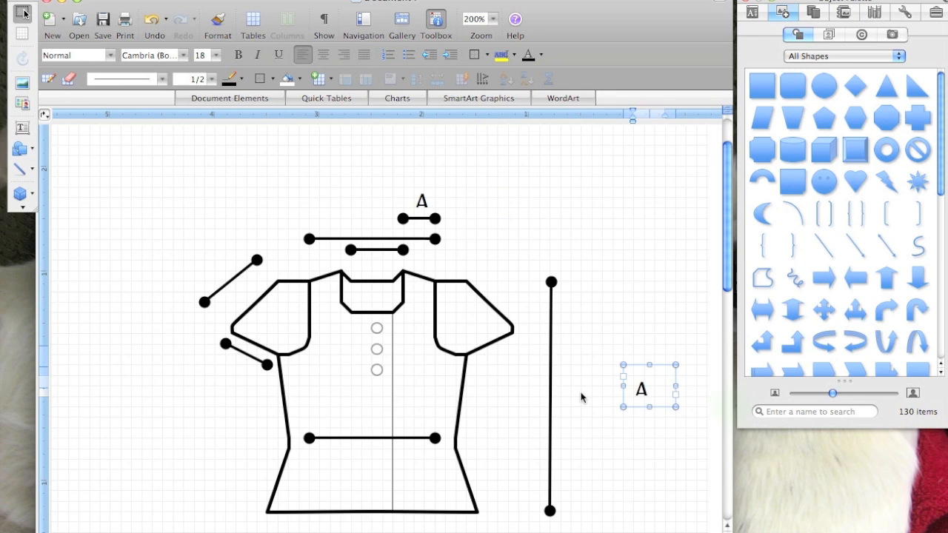
click(641, 391)
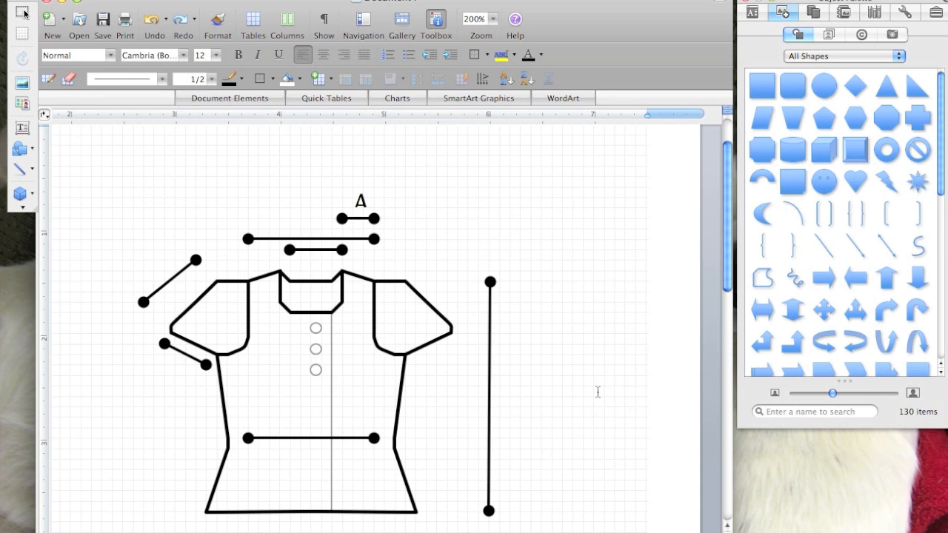
click(361, 200)
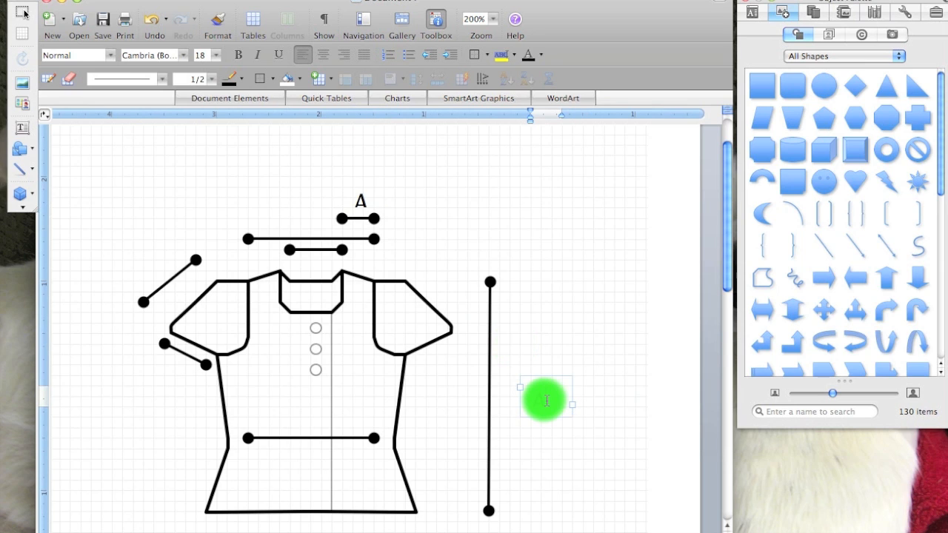
text(R)
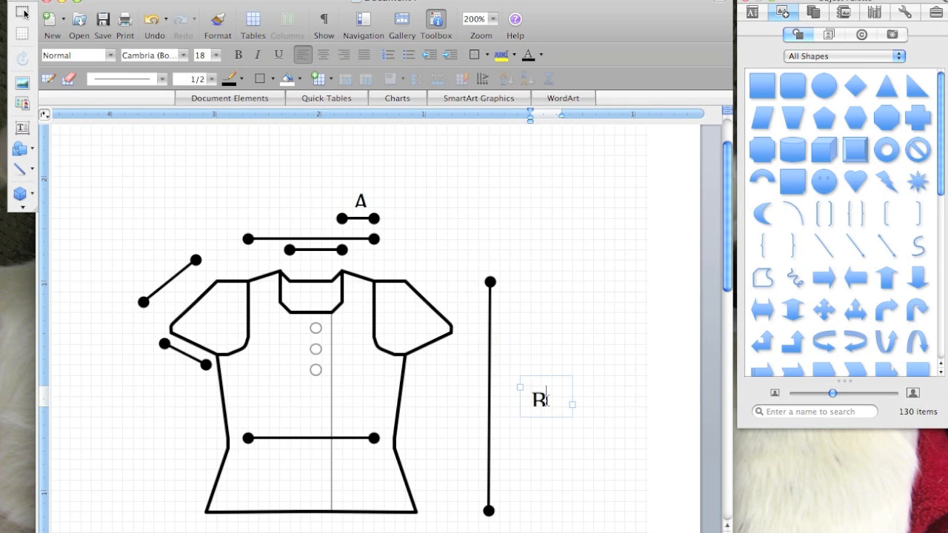